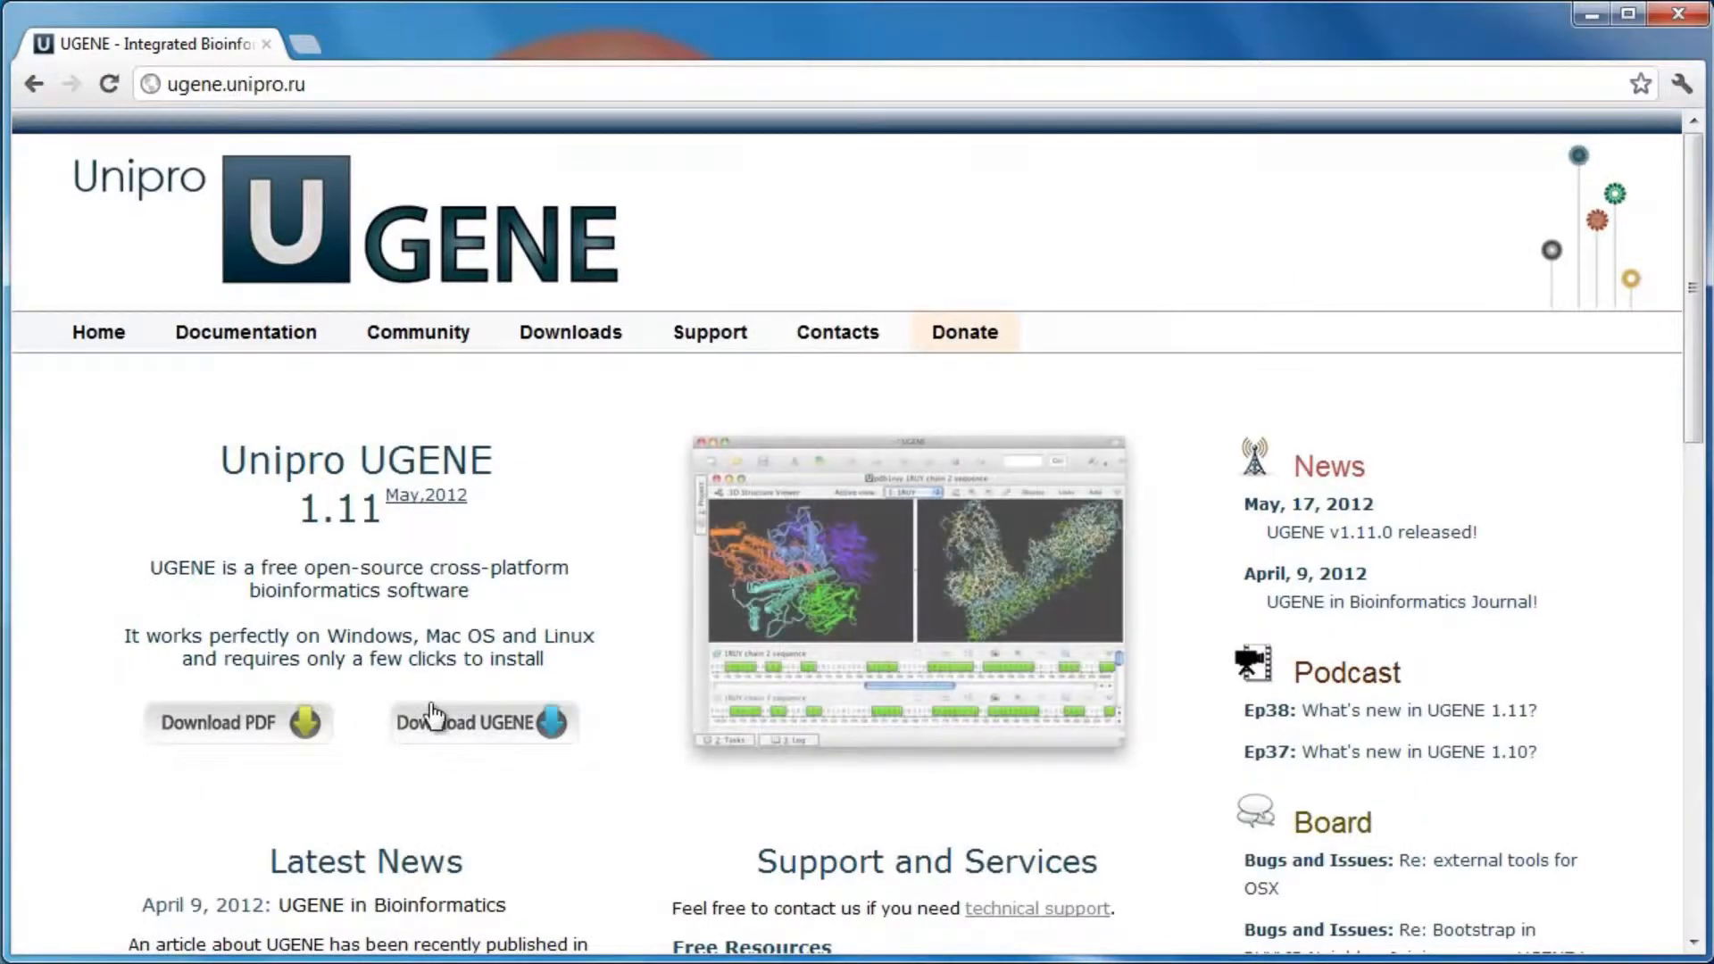
- Download the UGENE installer from the UGENE home page in Chrome
left_click(469, 723)
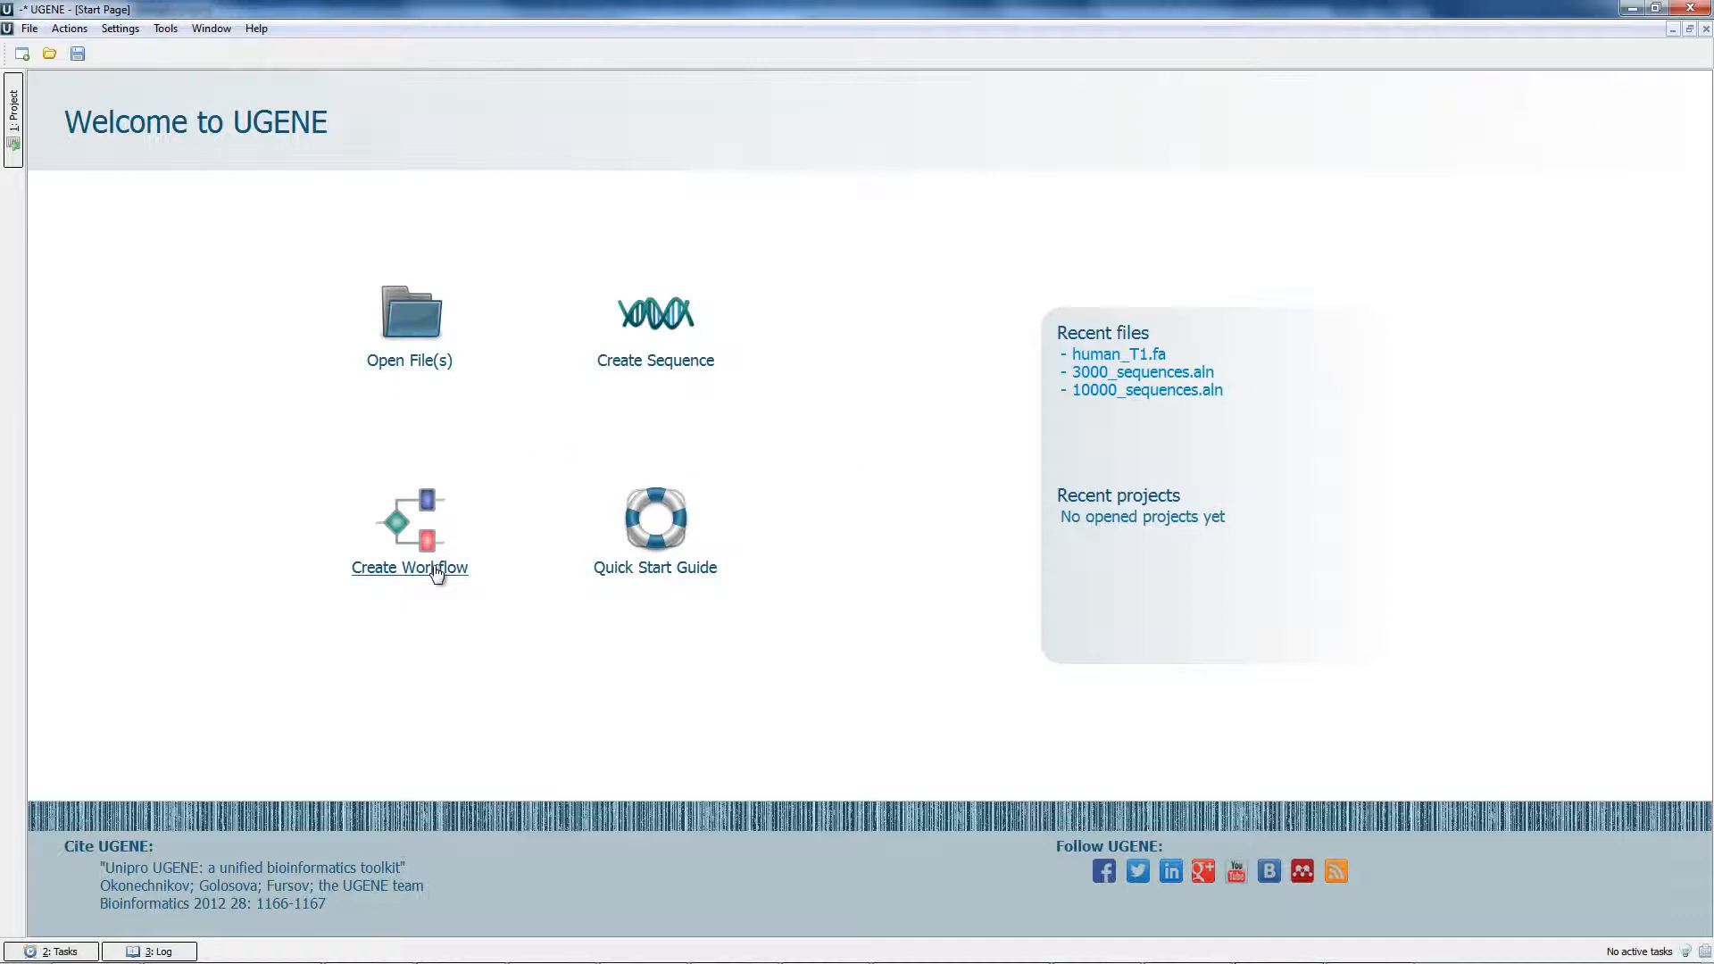
- Create a workflow reading the COI alignment from Inner DB, and edit the Write Sequence output
left_click(410, 567)
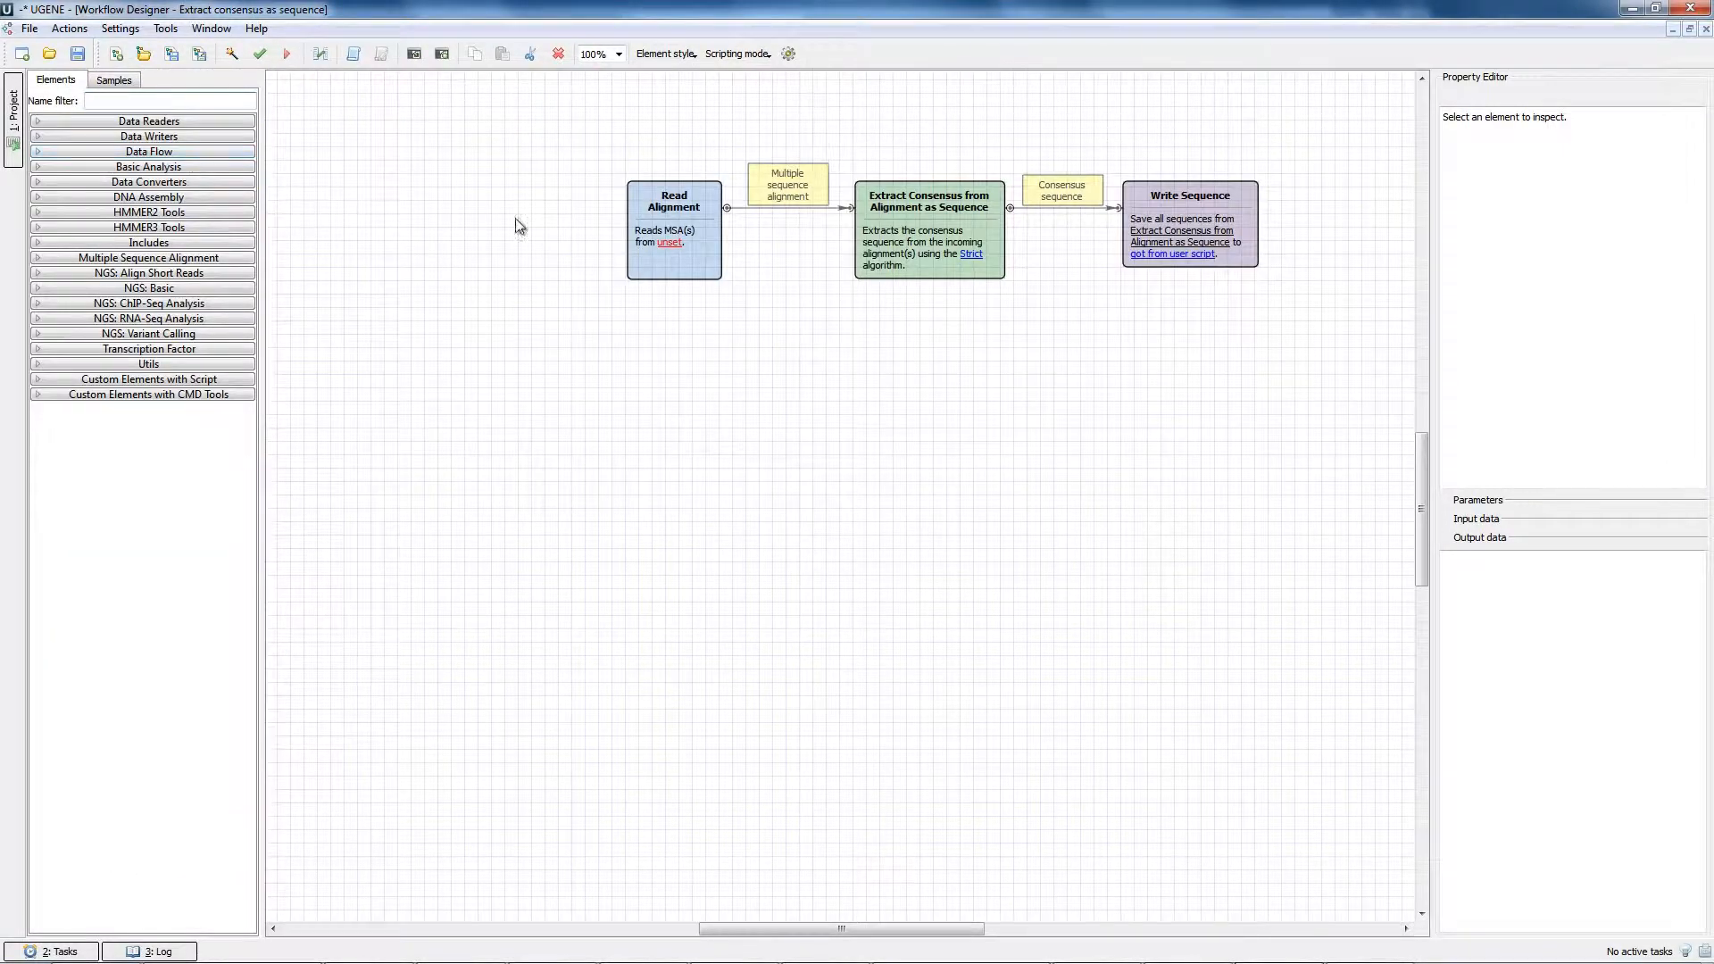
left_click(674, 228)
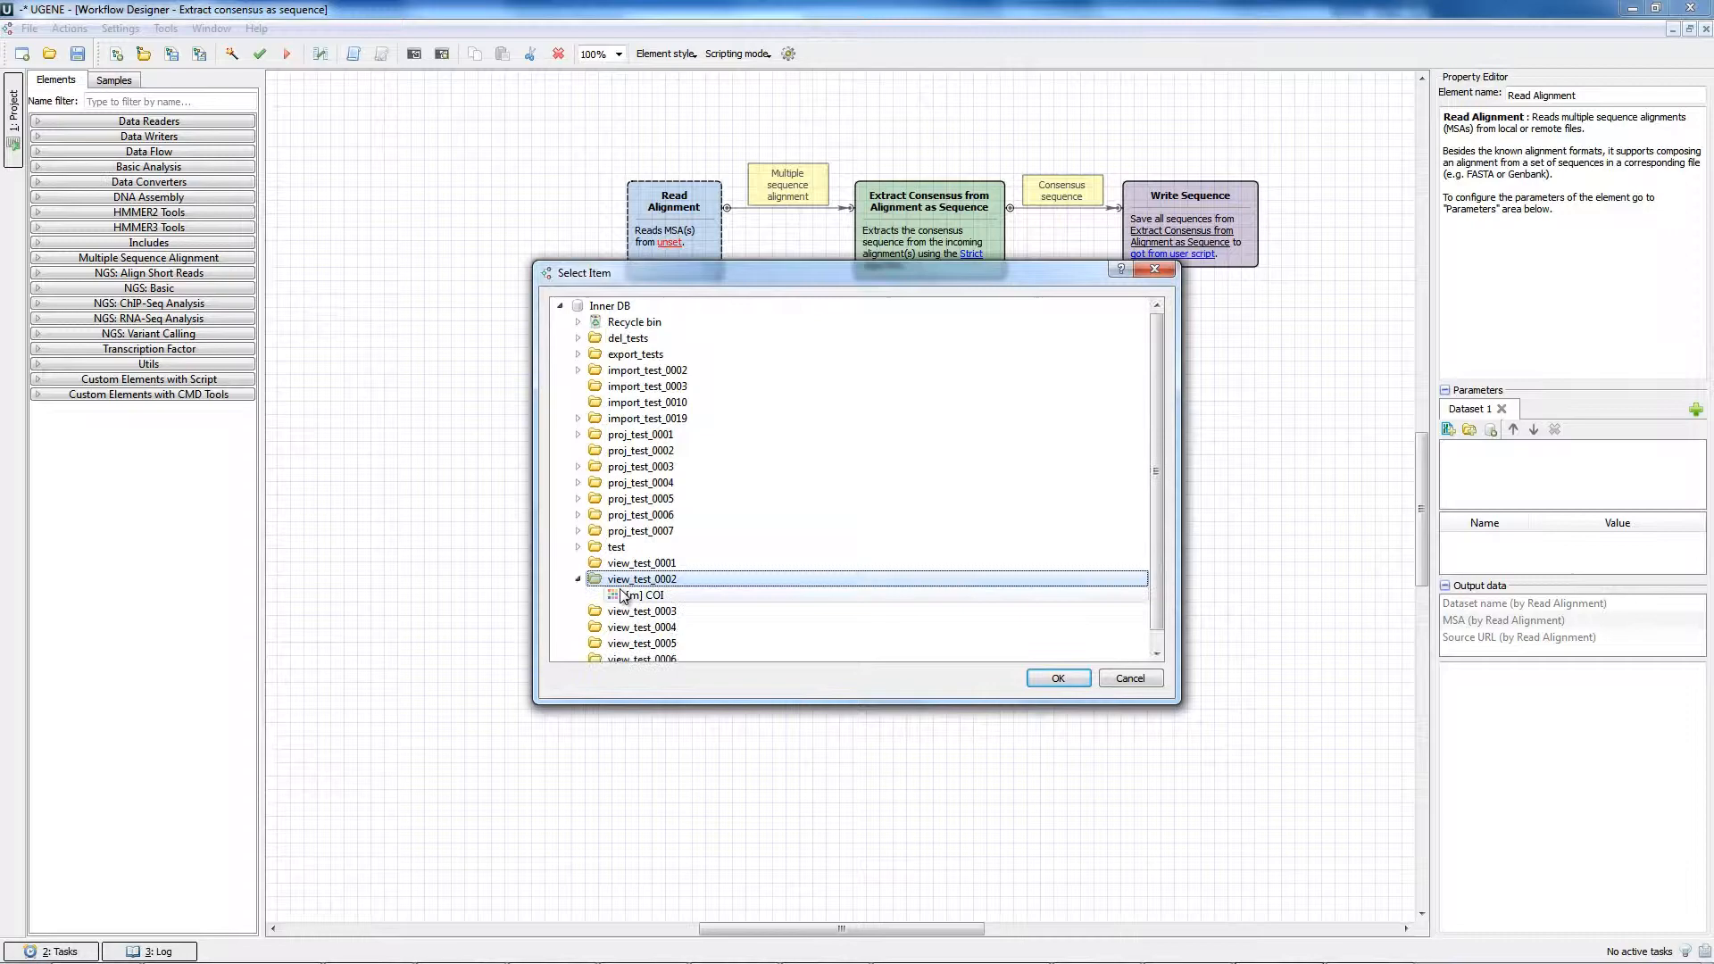
left_click(1059, 677)
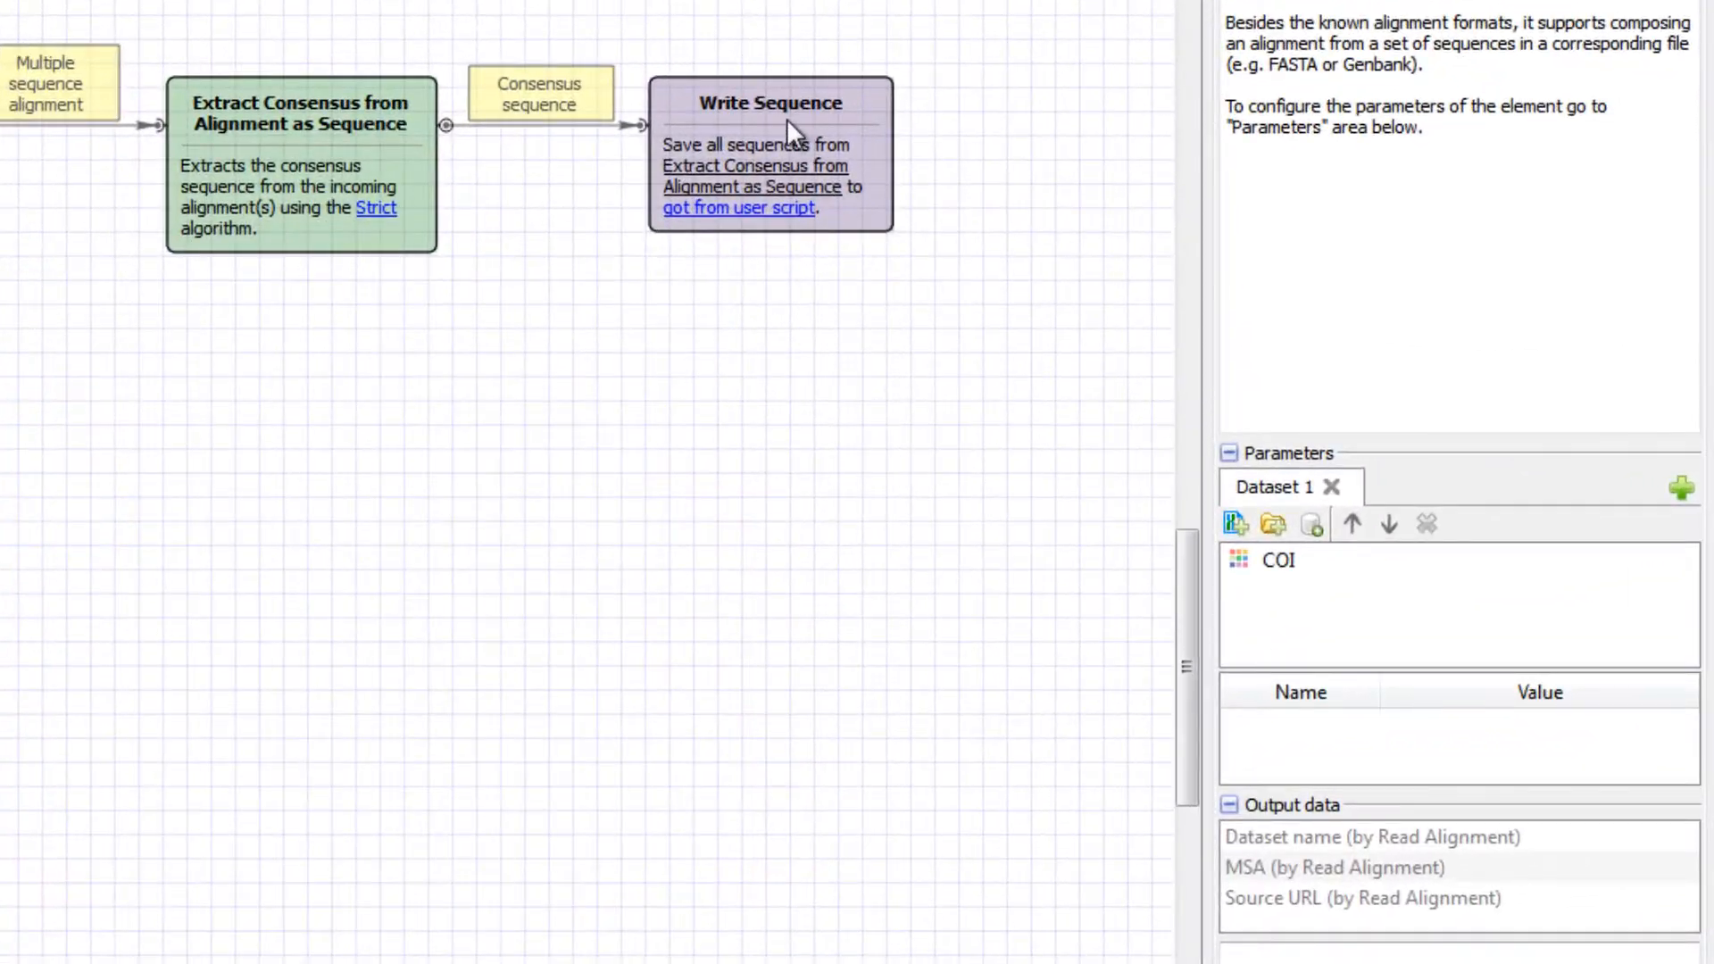
left_click(771, 103)
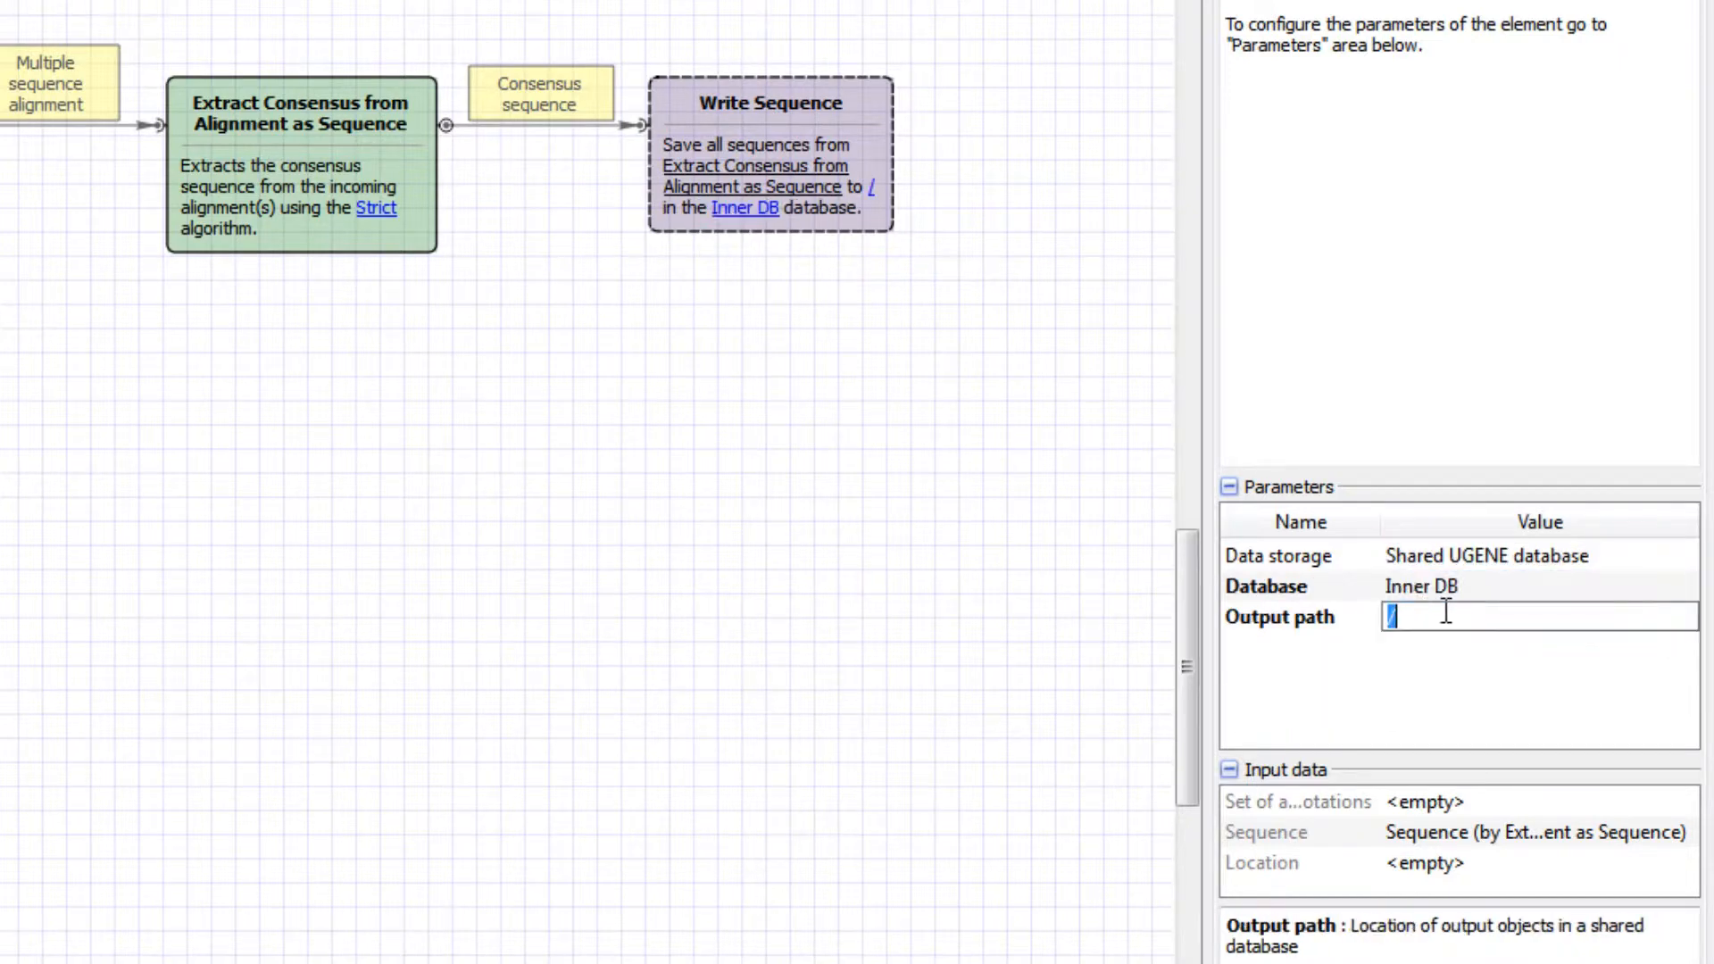
type("consen")
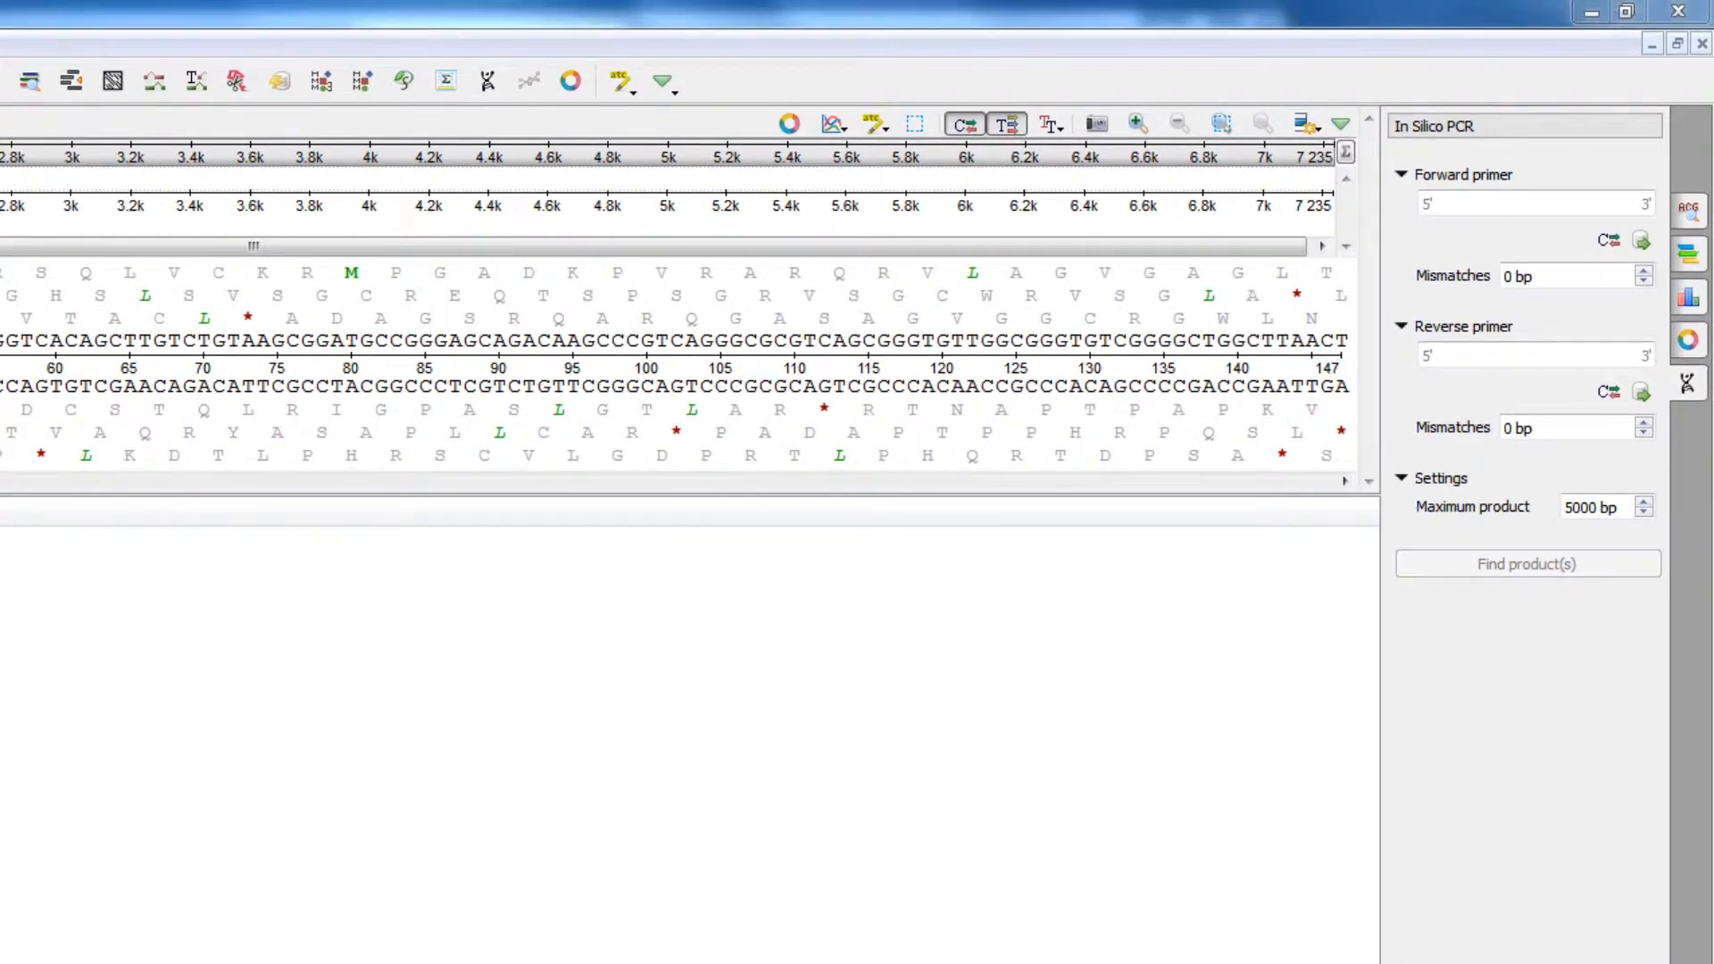
- Find the 173 bp PCR product (6190–6362) and extract it as a new sequence
left_click(1530, 203)
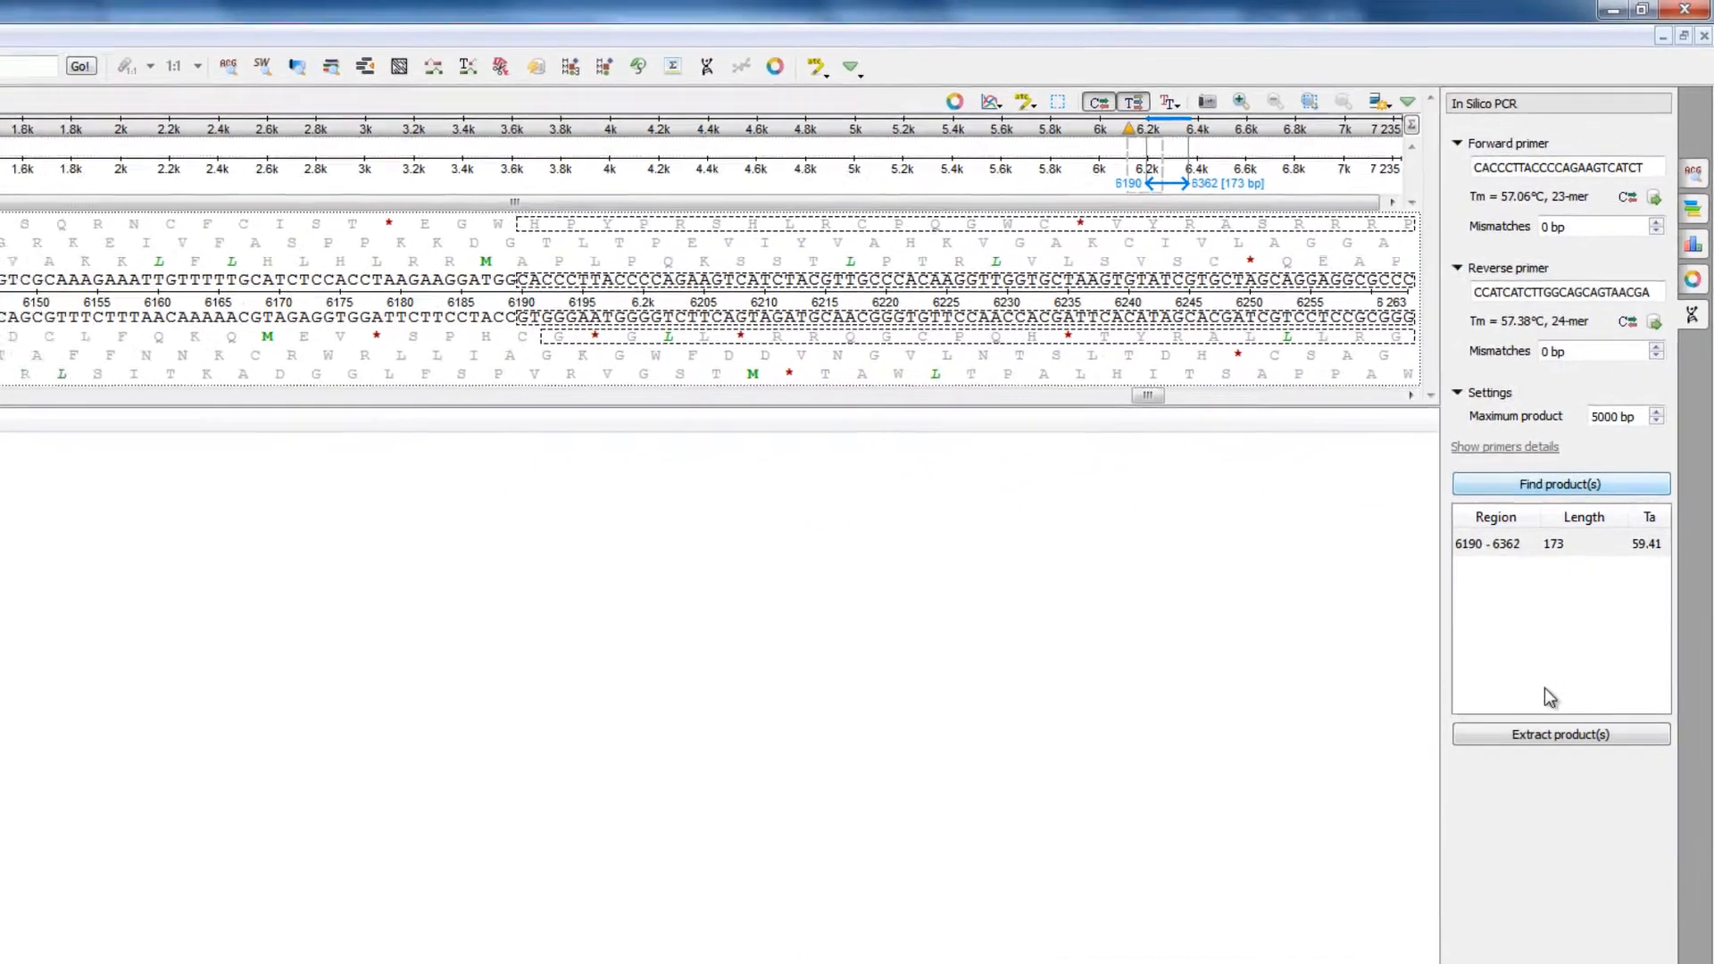
left_click(1560, 734)
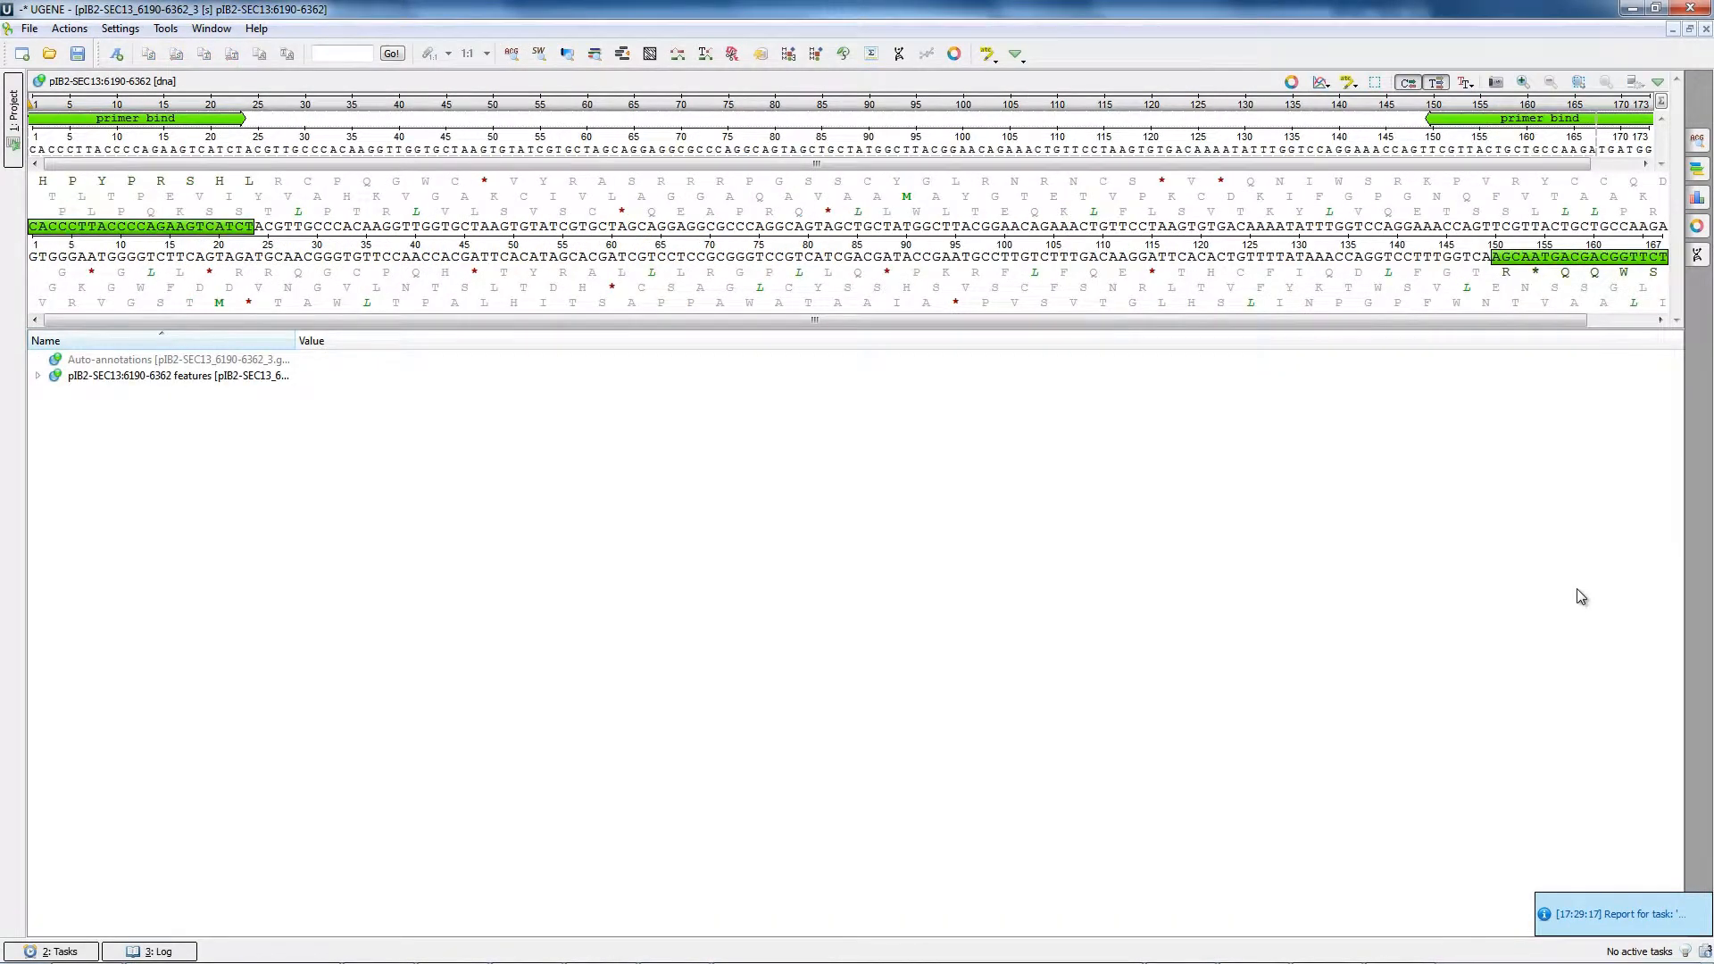
- Add primer ACCTGACAAACCCAA to the Primer Library from the Tools menu
left_click(168, 27)
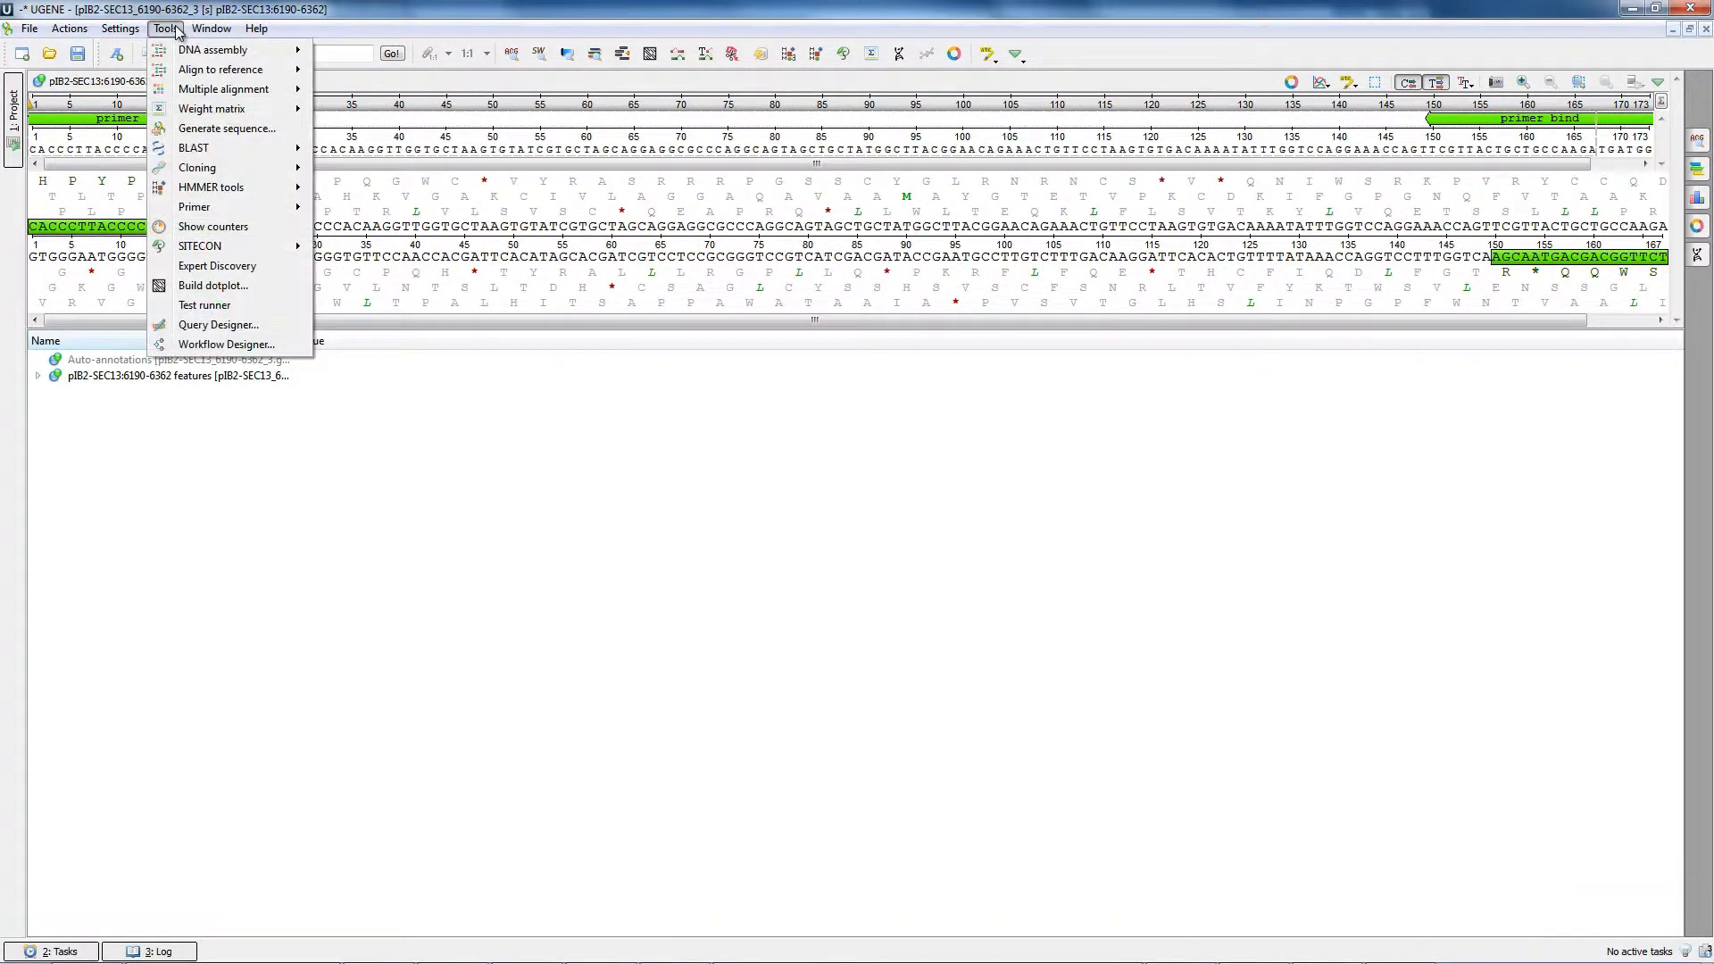
mouse_move(195, 207)
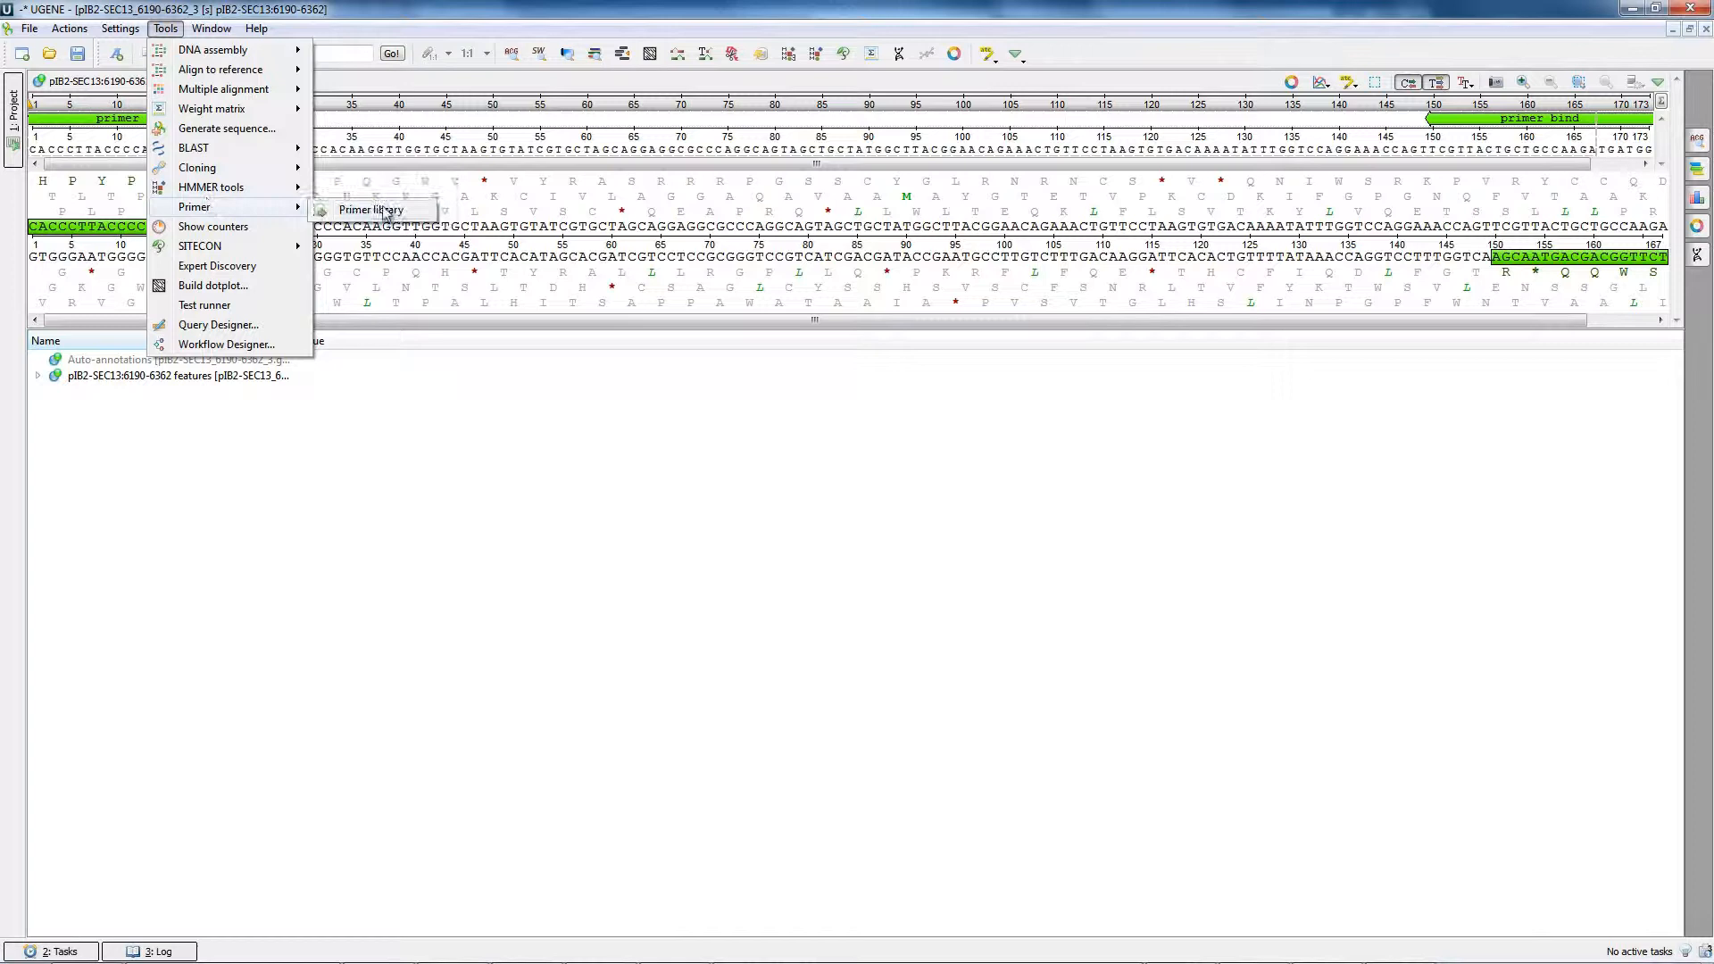
left_click(372, 209)
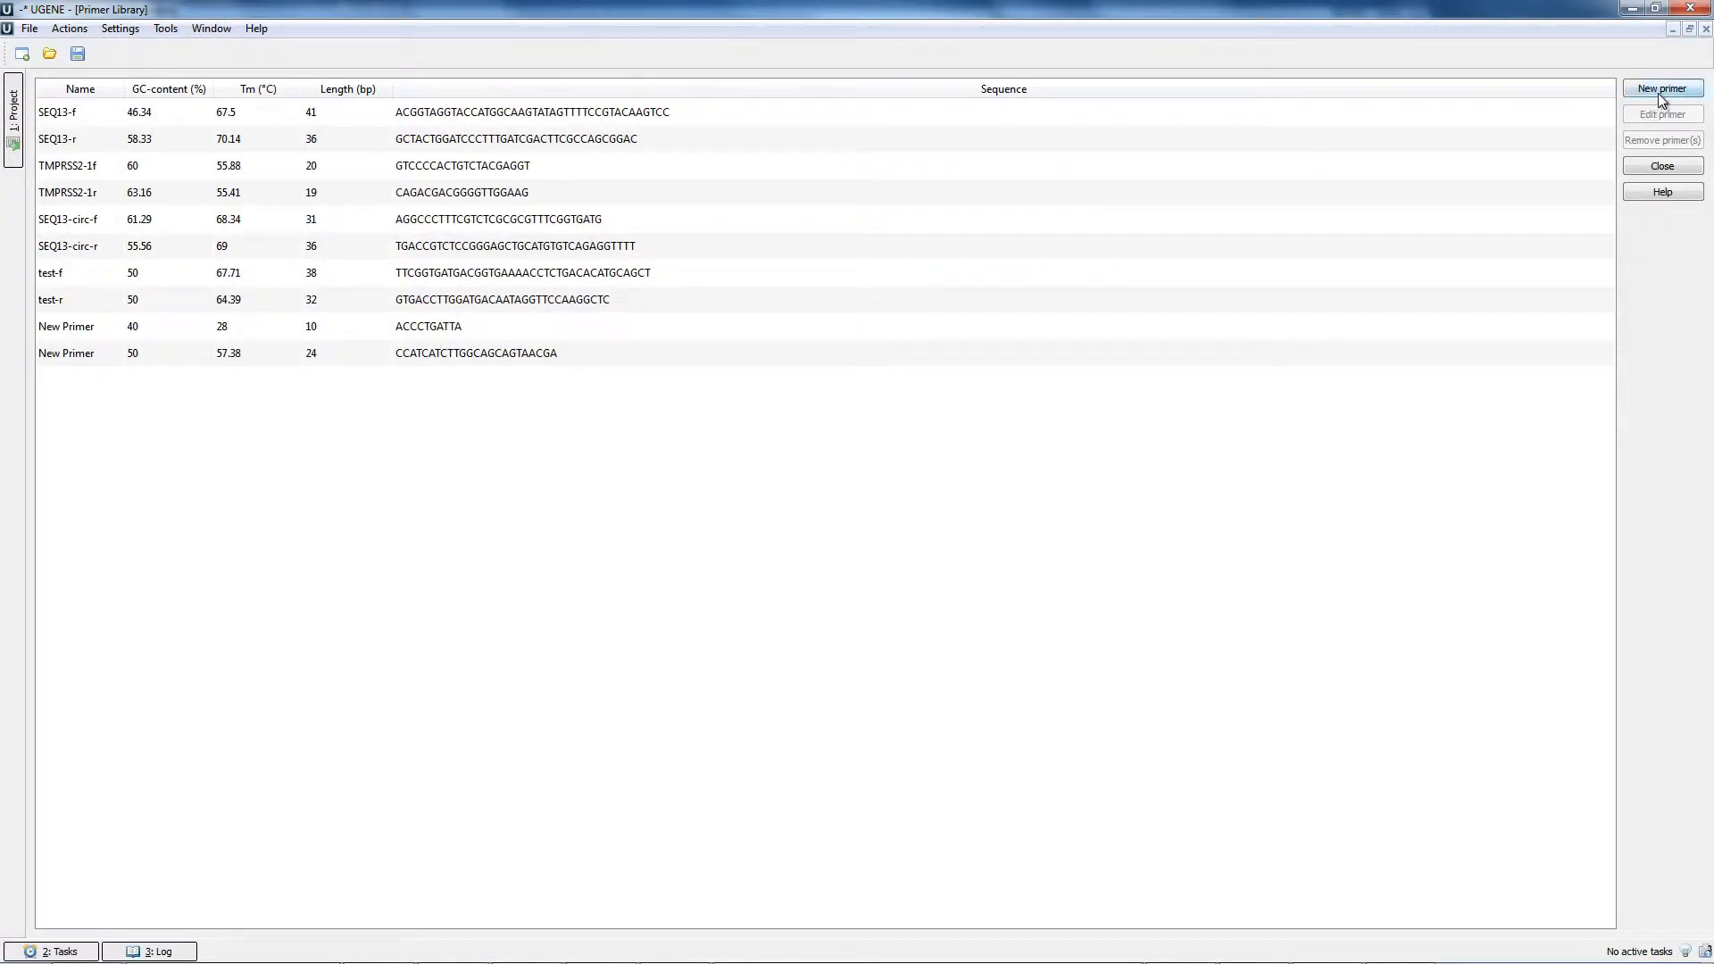
left_click(1663, 88)
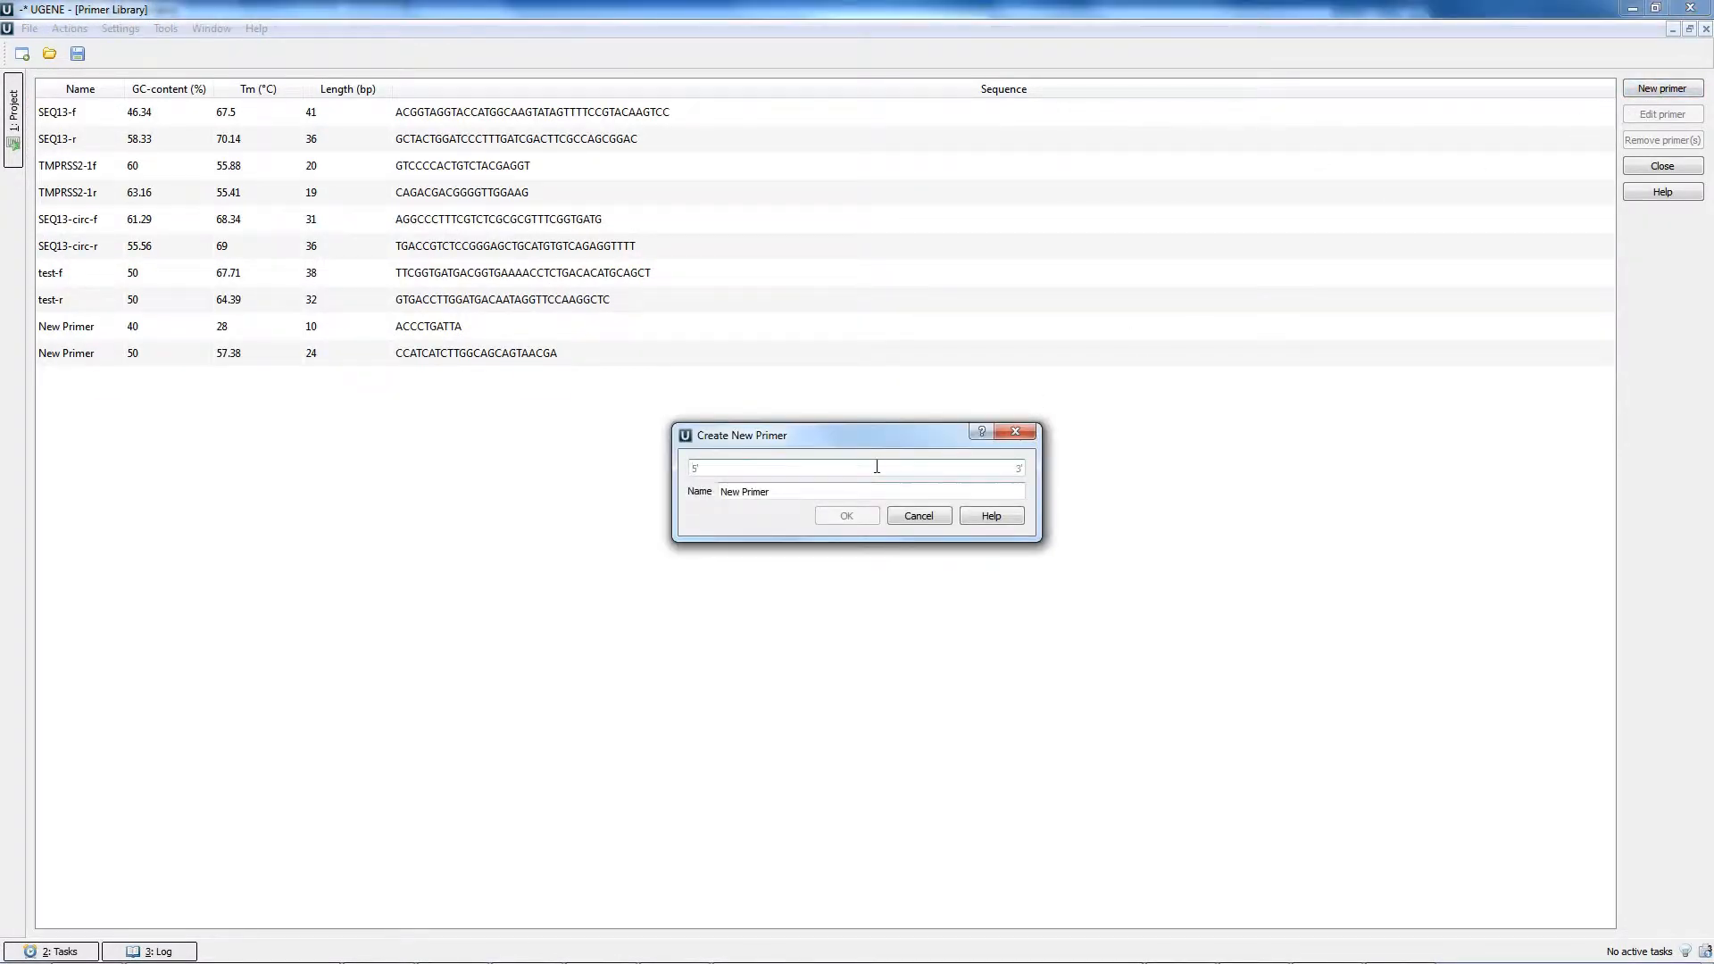
type("ACCTGA")
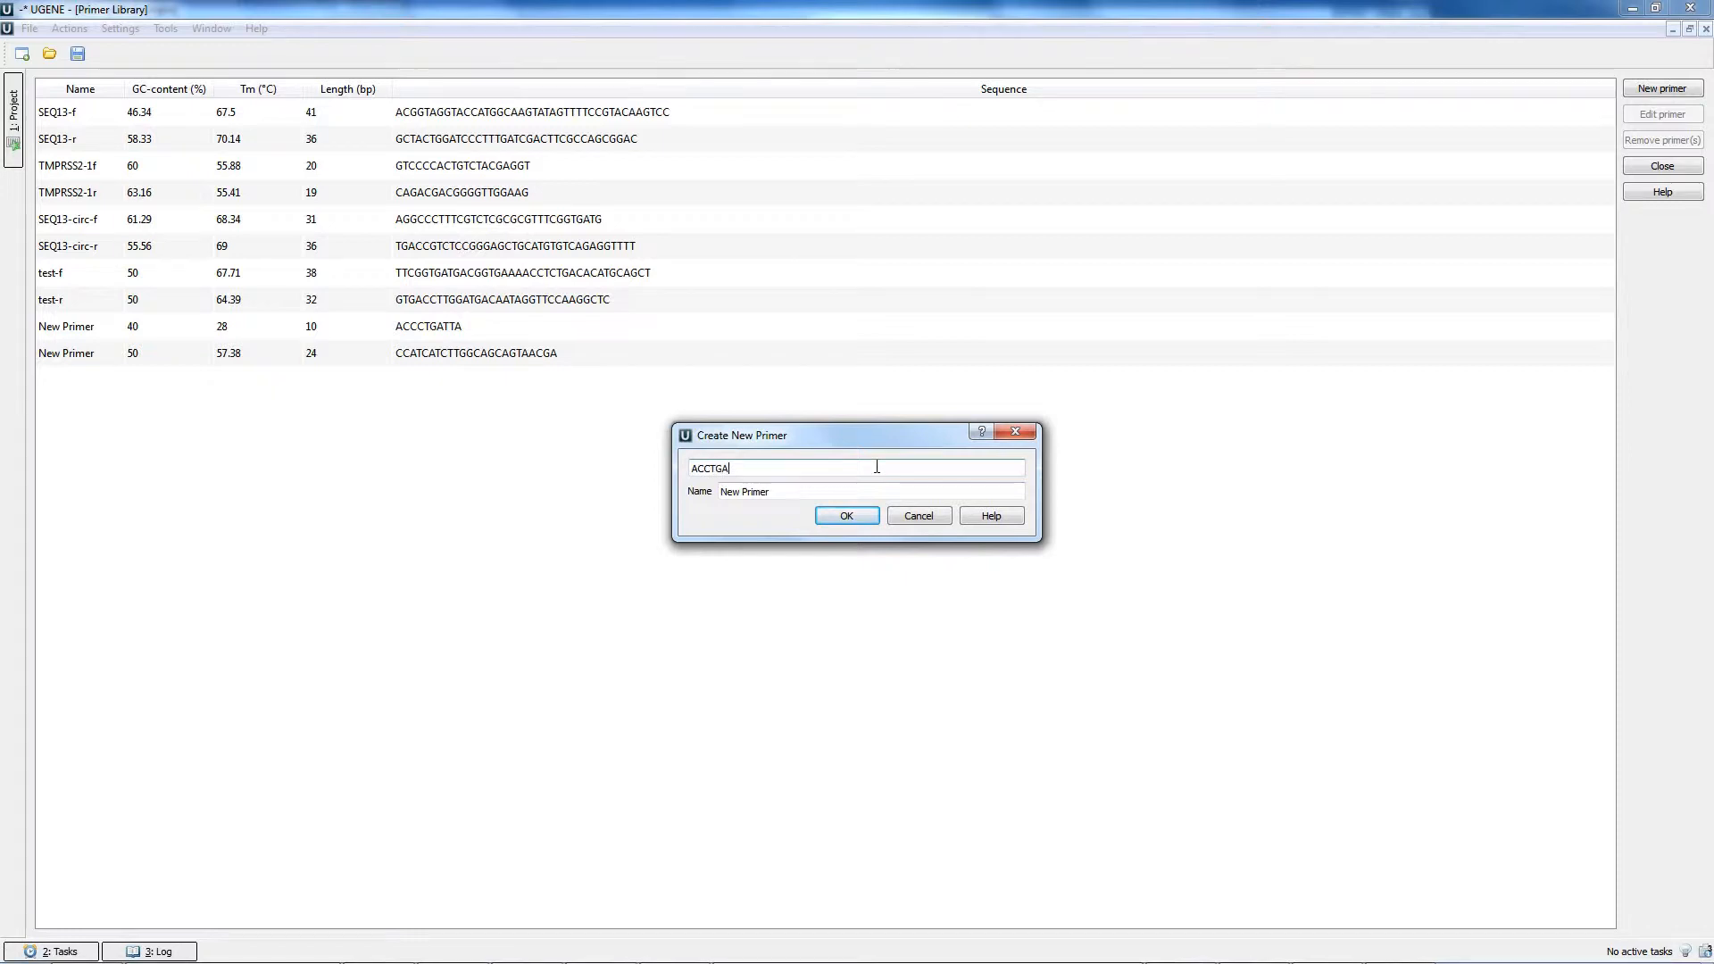
type("CAAACCCAA")
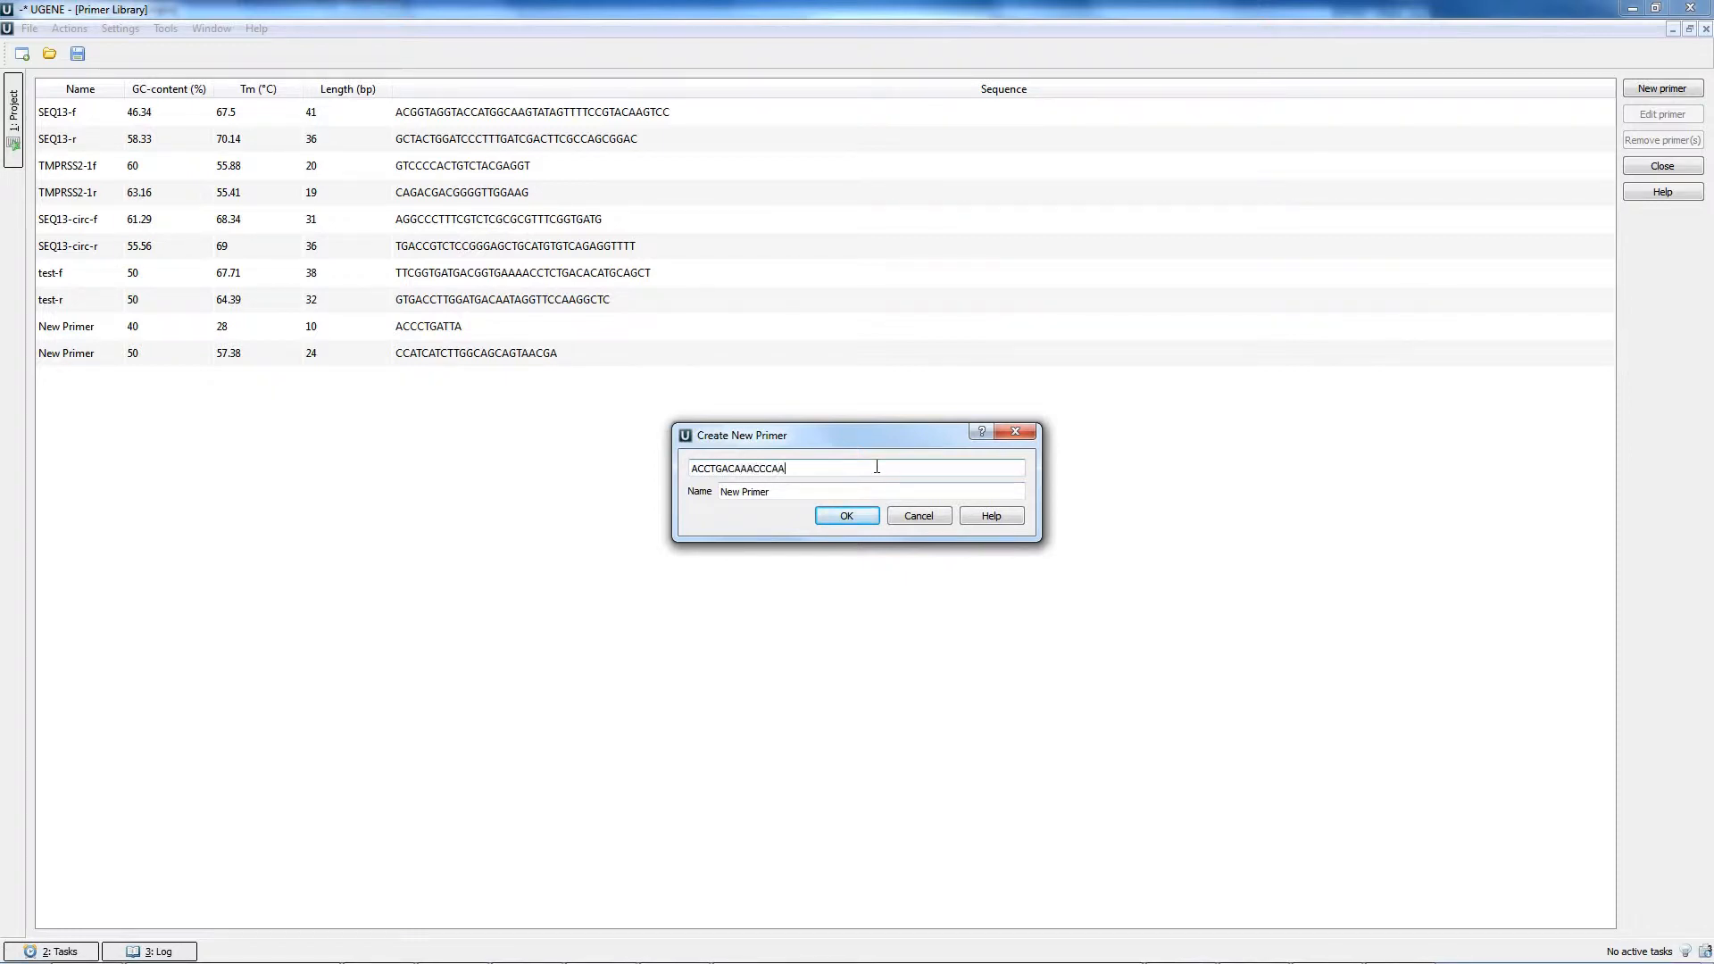
left_click(846, 515)
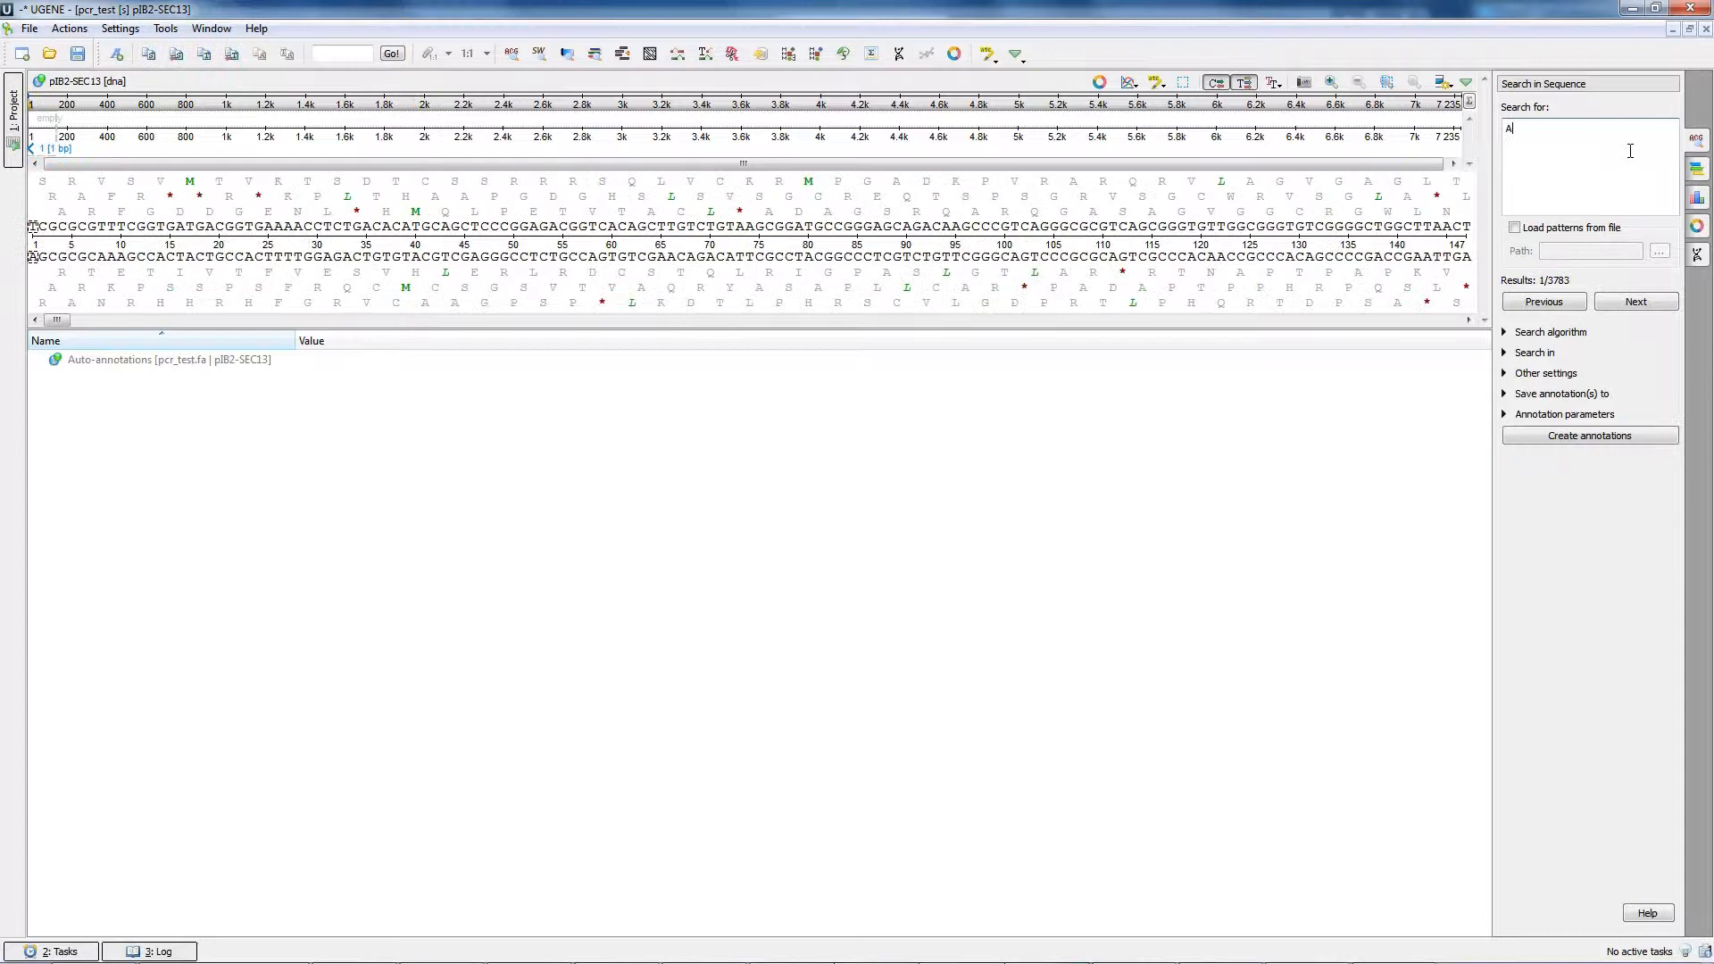
- Search pIB2-SEC13 for pattern ACCCTGG and expand the search region options
type("ACCCTGG")
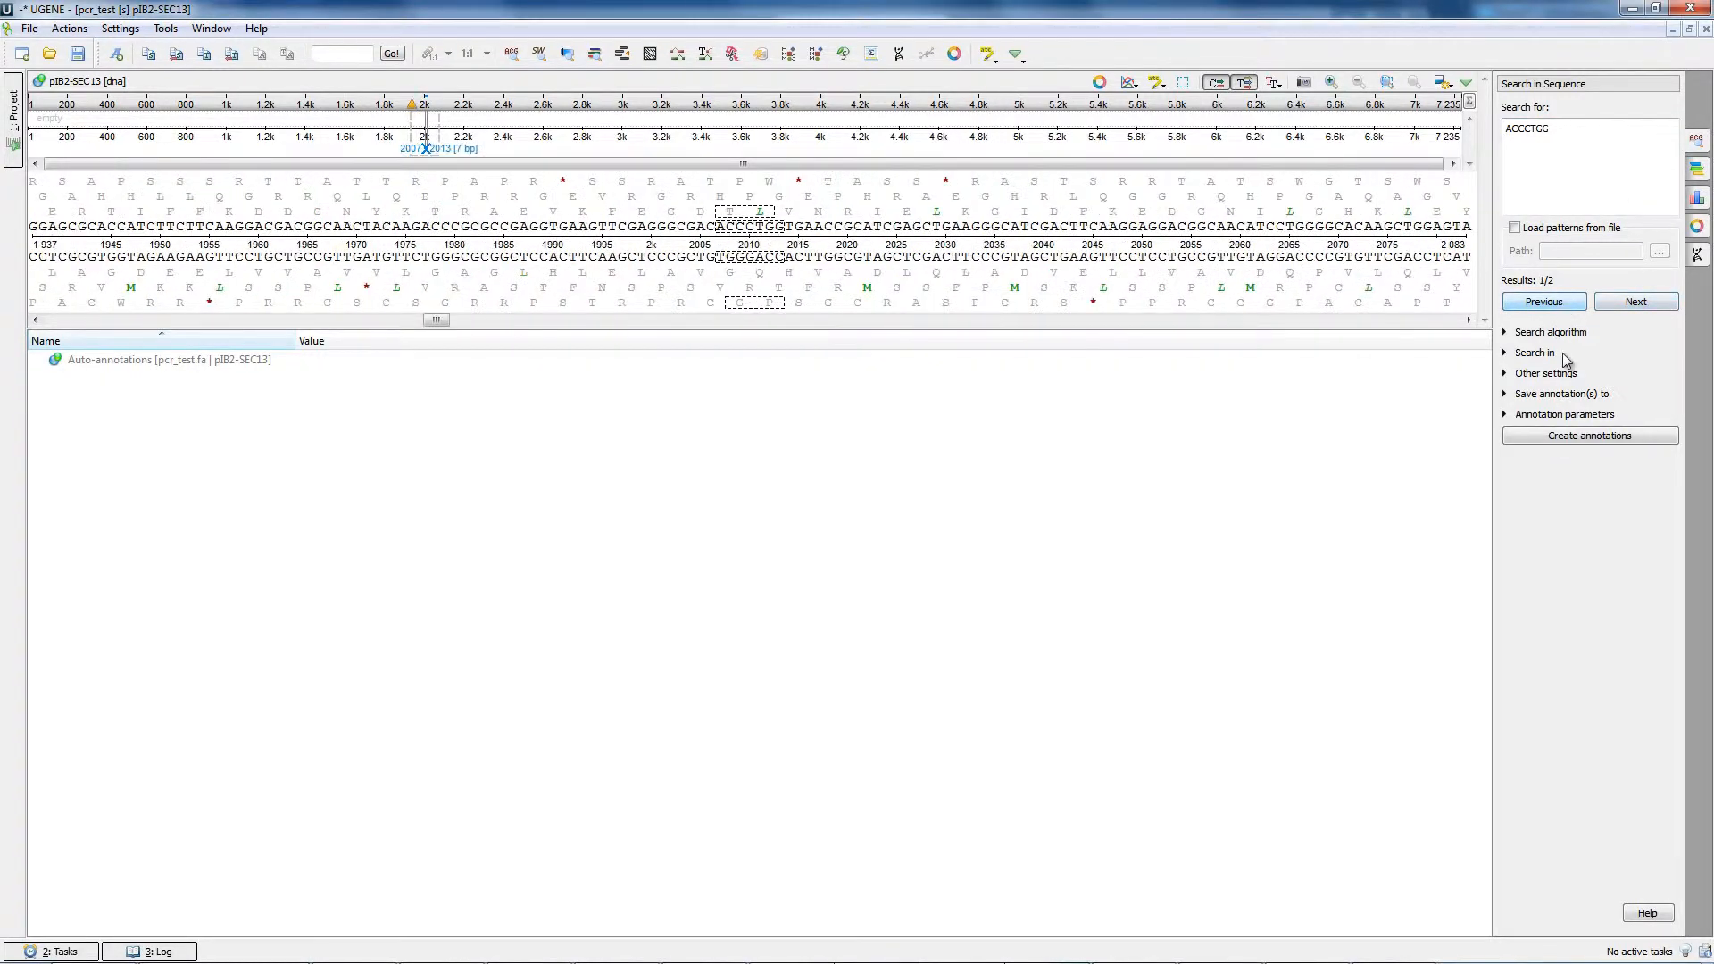
left_click(1590, 435)
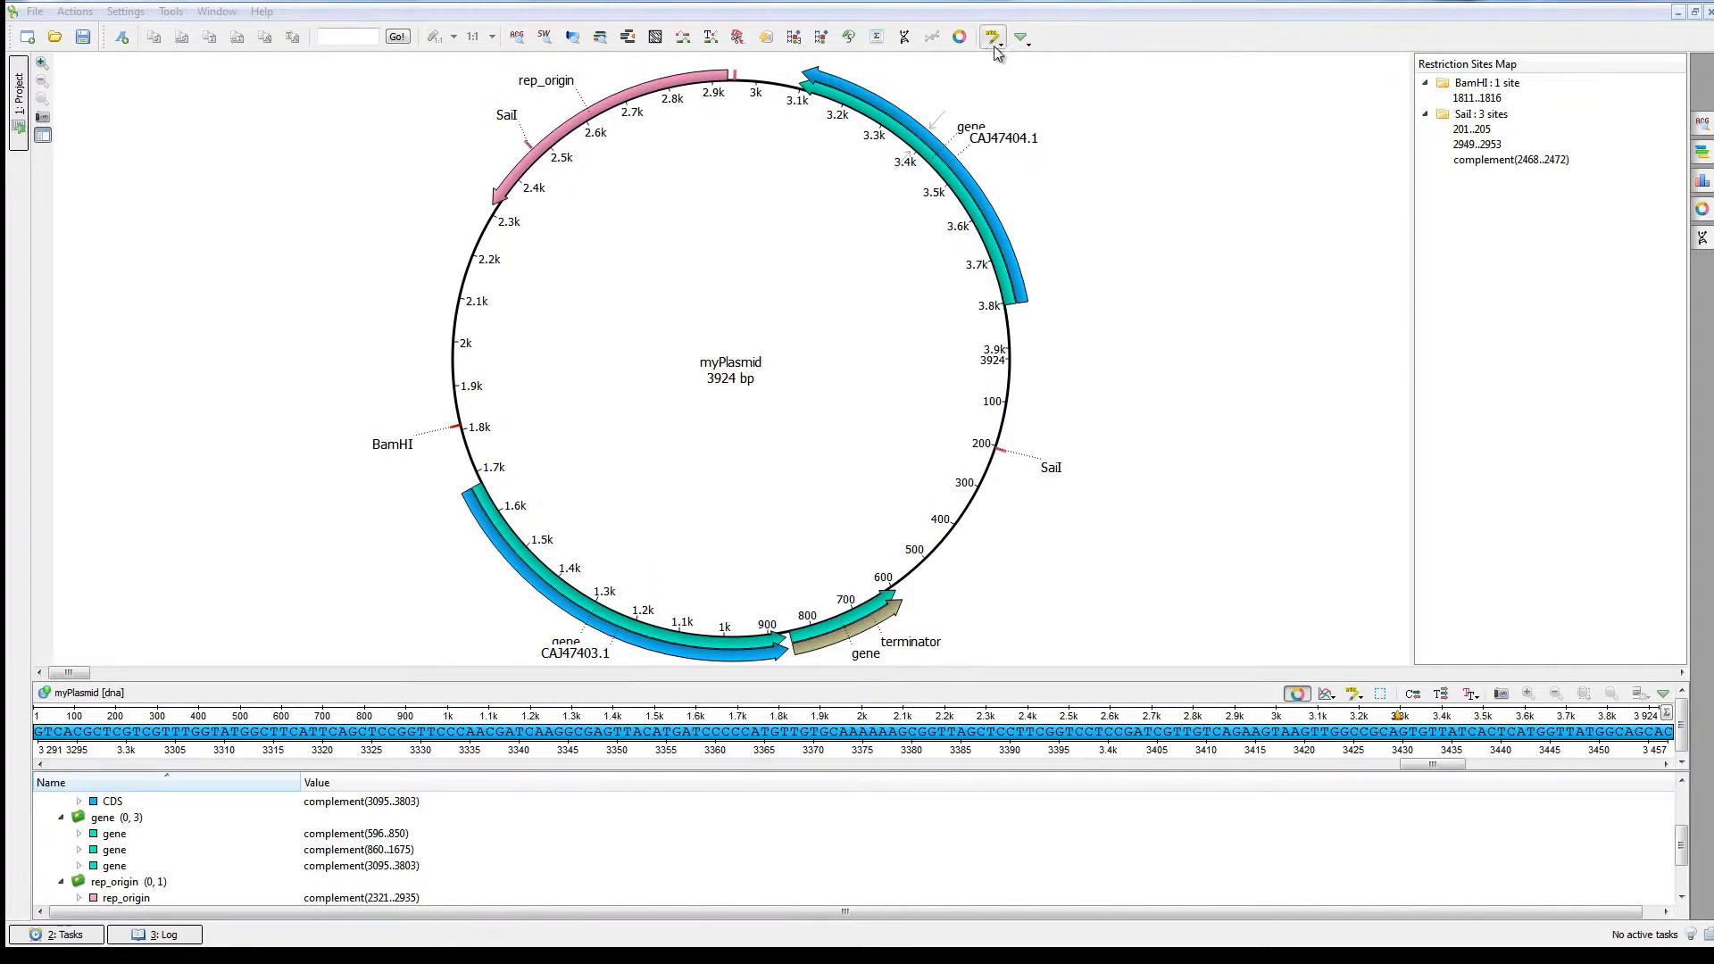
- Enable Show ORFs from the circular view display dropdown for myPlasmid
left_click(1006, 37)
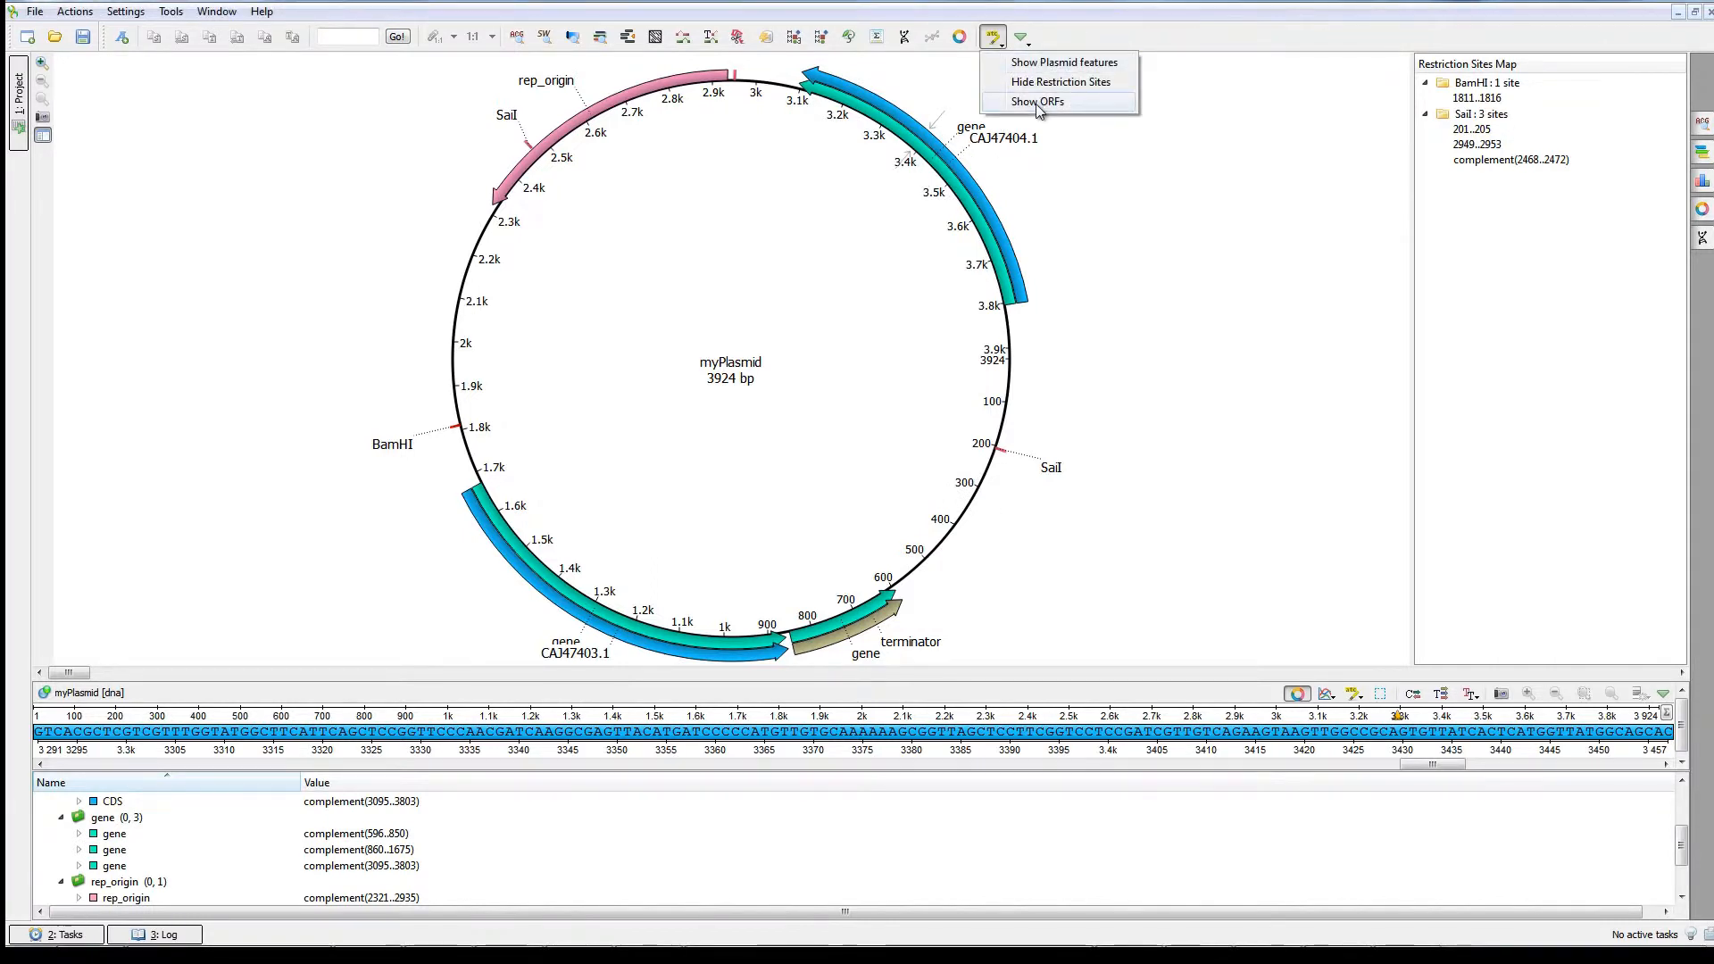
left_click(1036, 101)
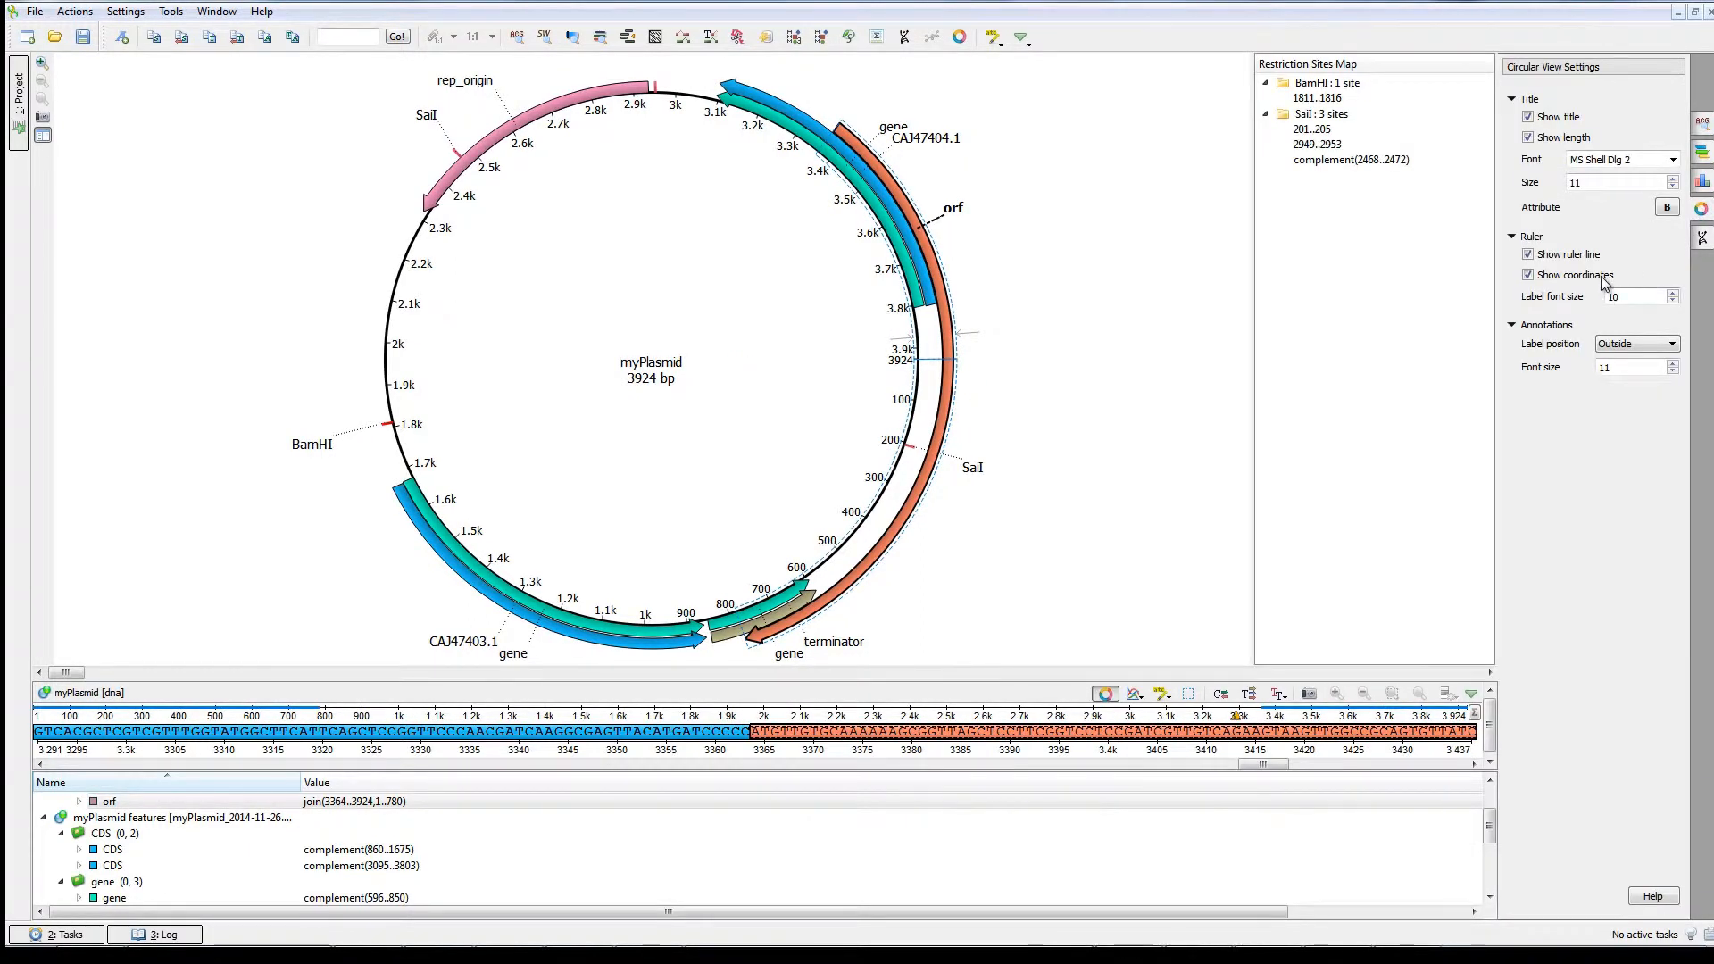
- Uncheck 'Show coordinates' under Ruler in the Circular View Settings panel
left_click(1527, 274)
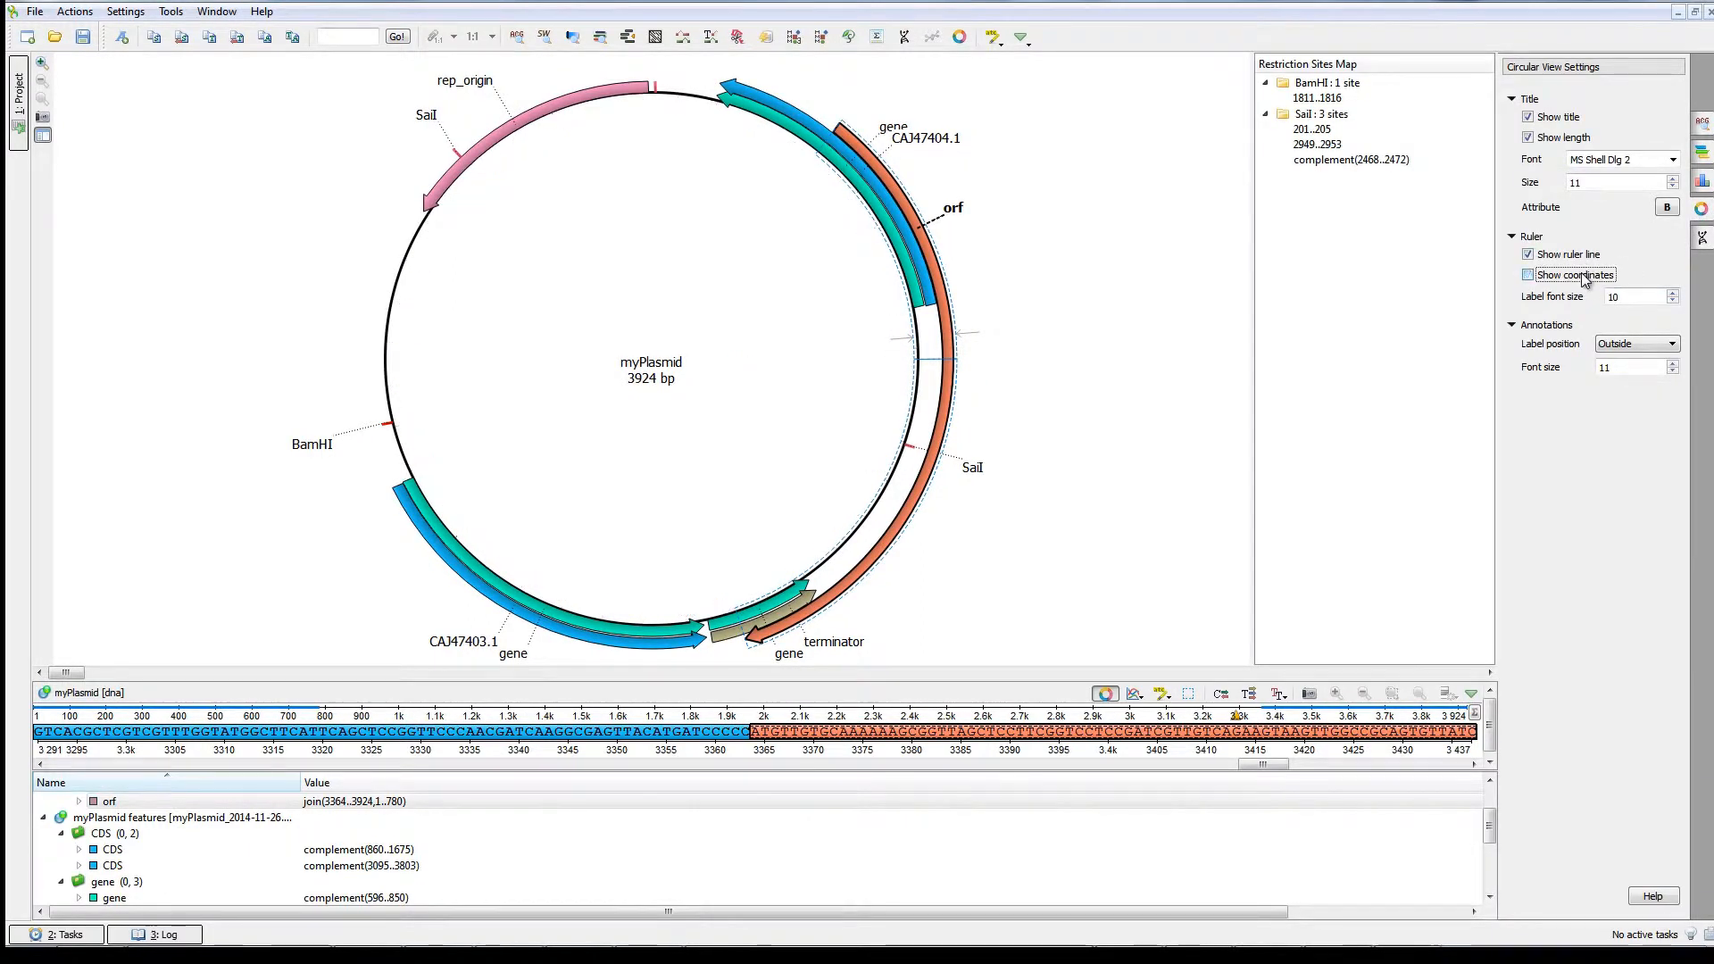
left_click(1671, 343)
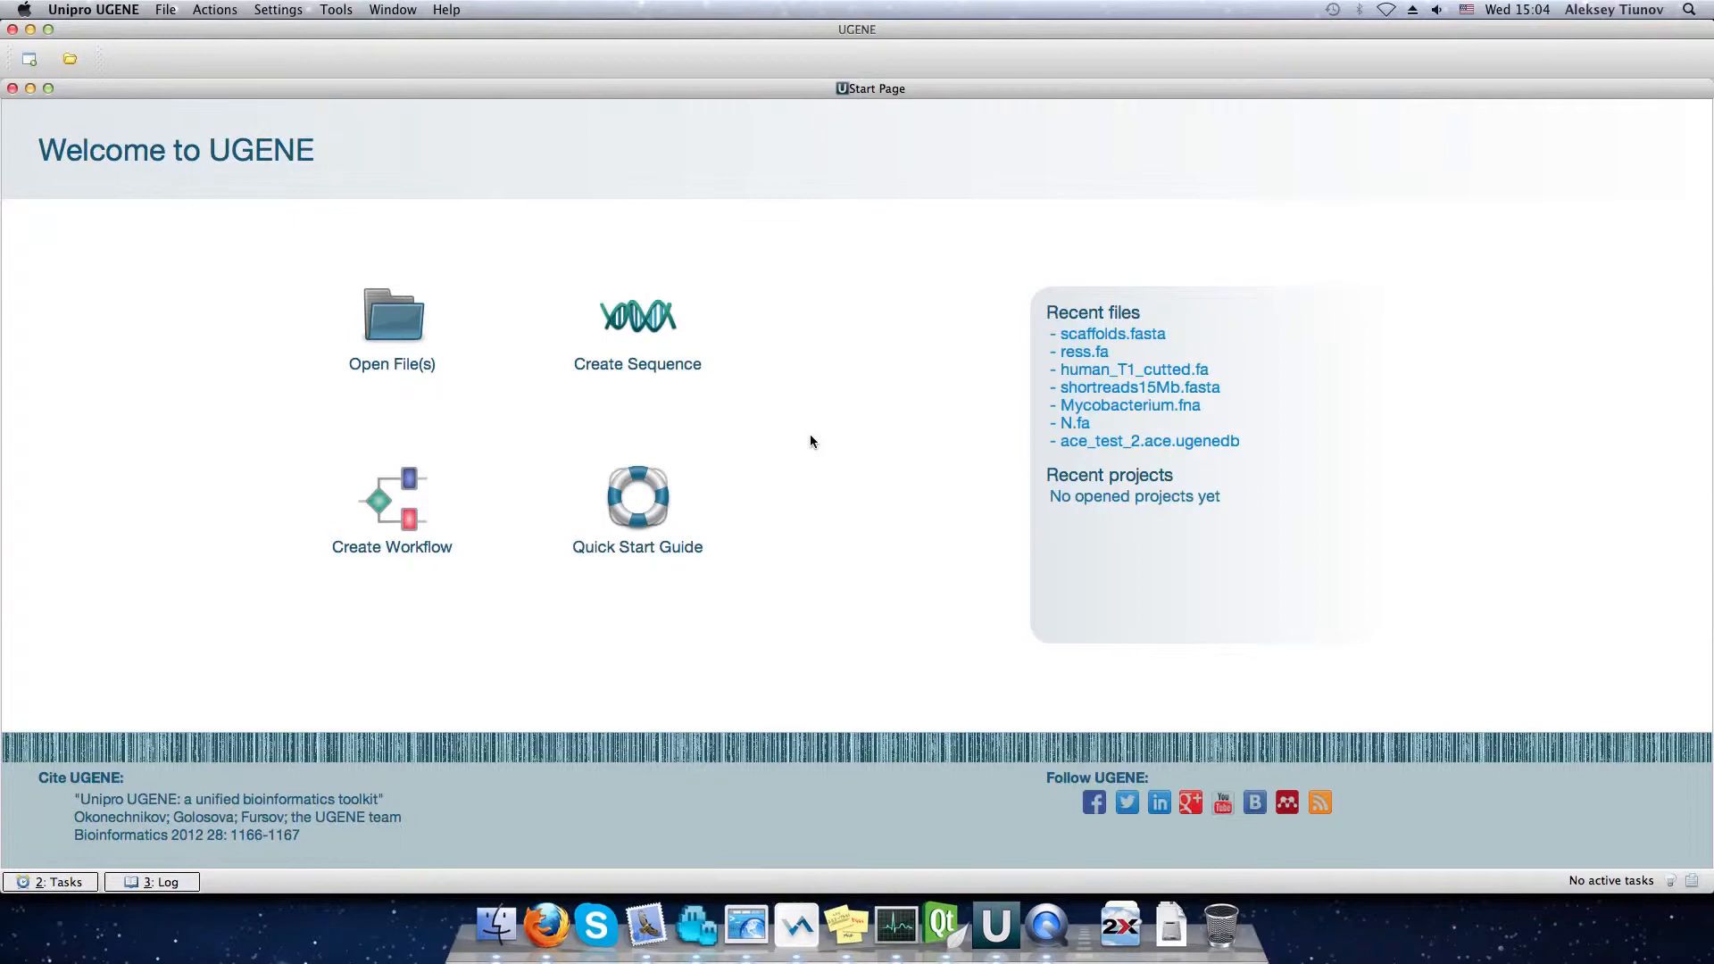
mouse_move(684, 357)
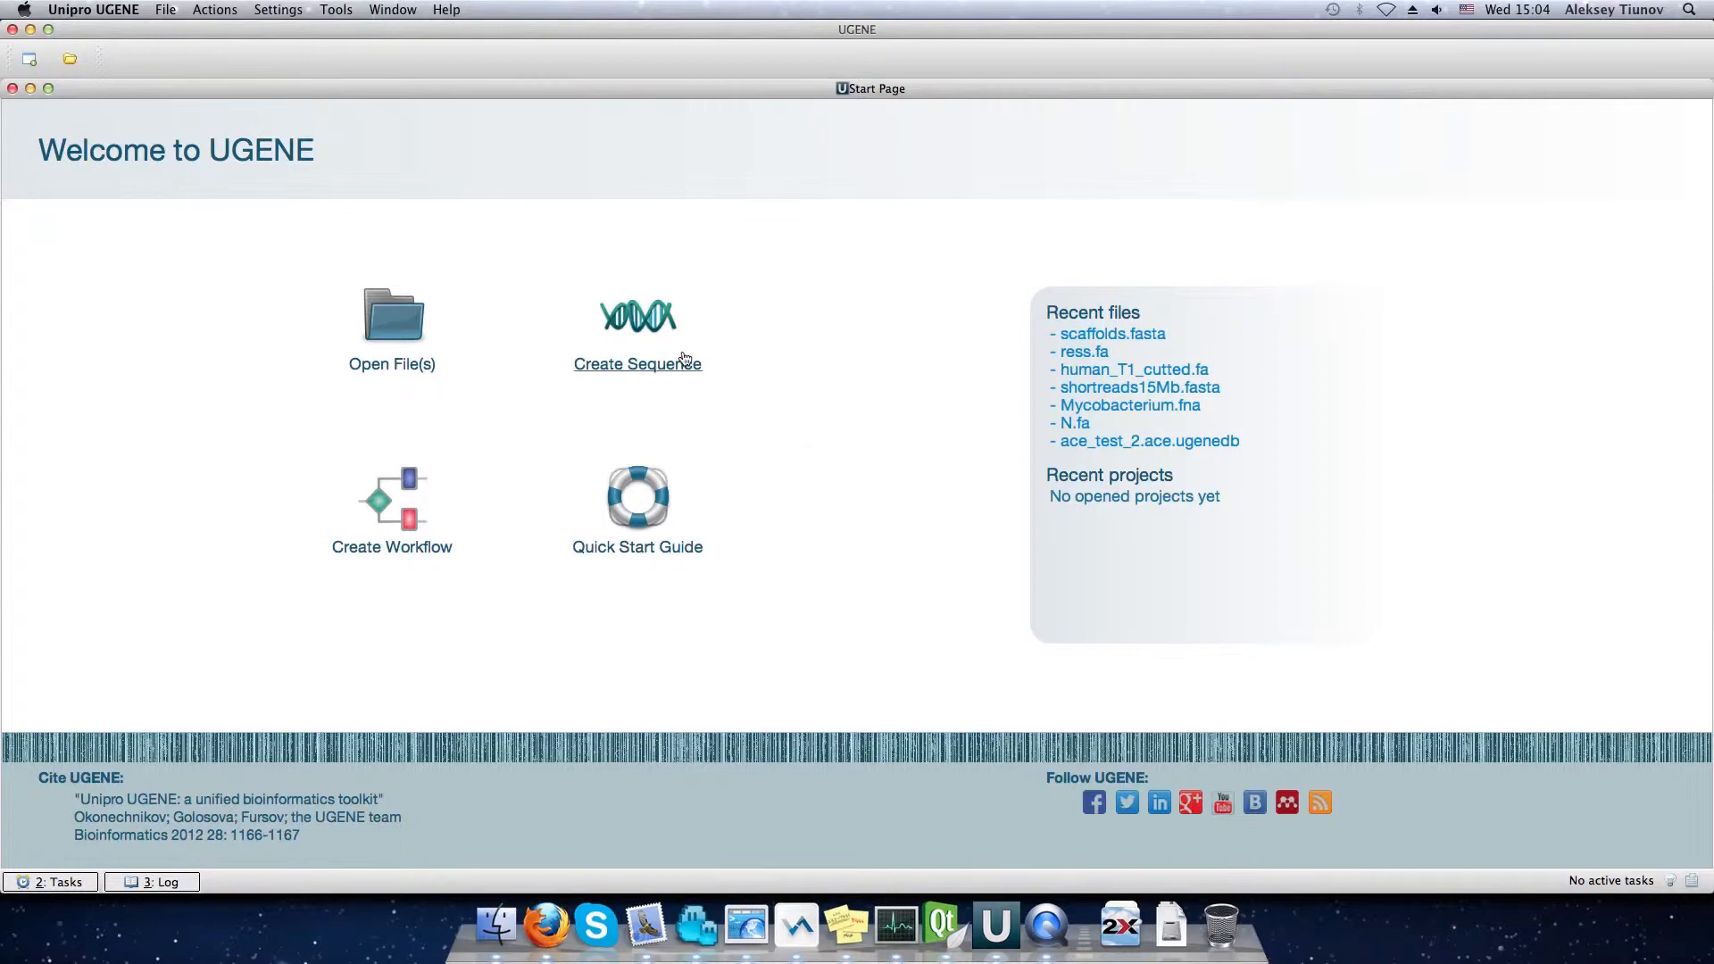
- Run SPAdes paired-end assembly of ecoli_1K_1.fq and ecoli_1K_2.fq into the ecoli folder
left_click(335, 10)
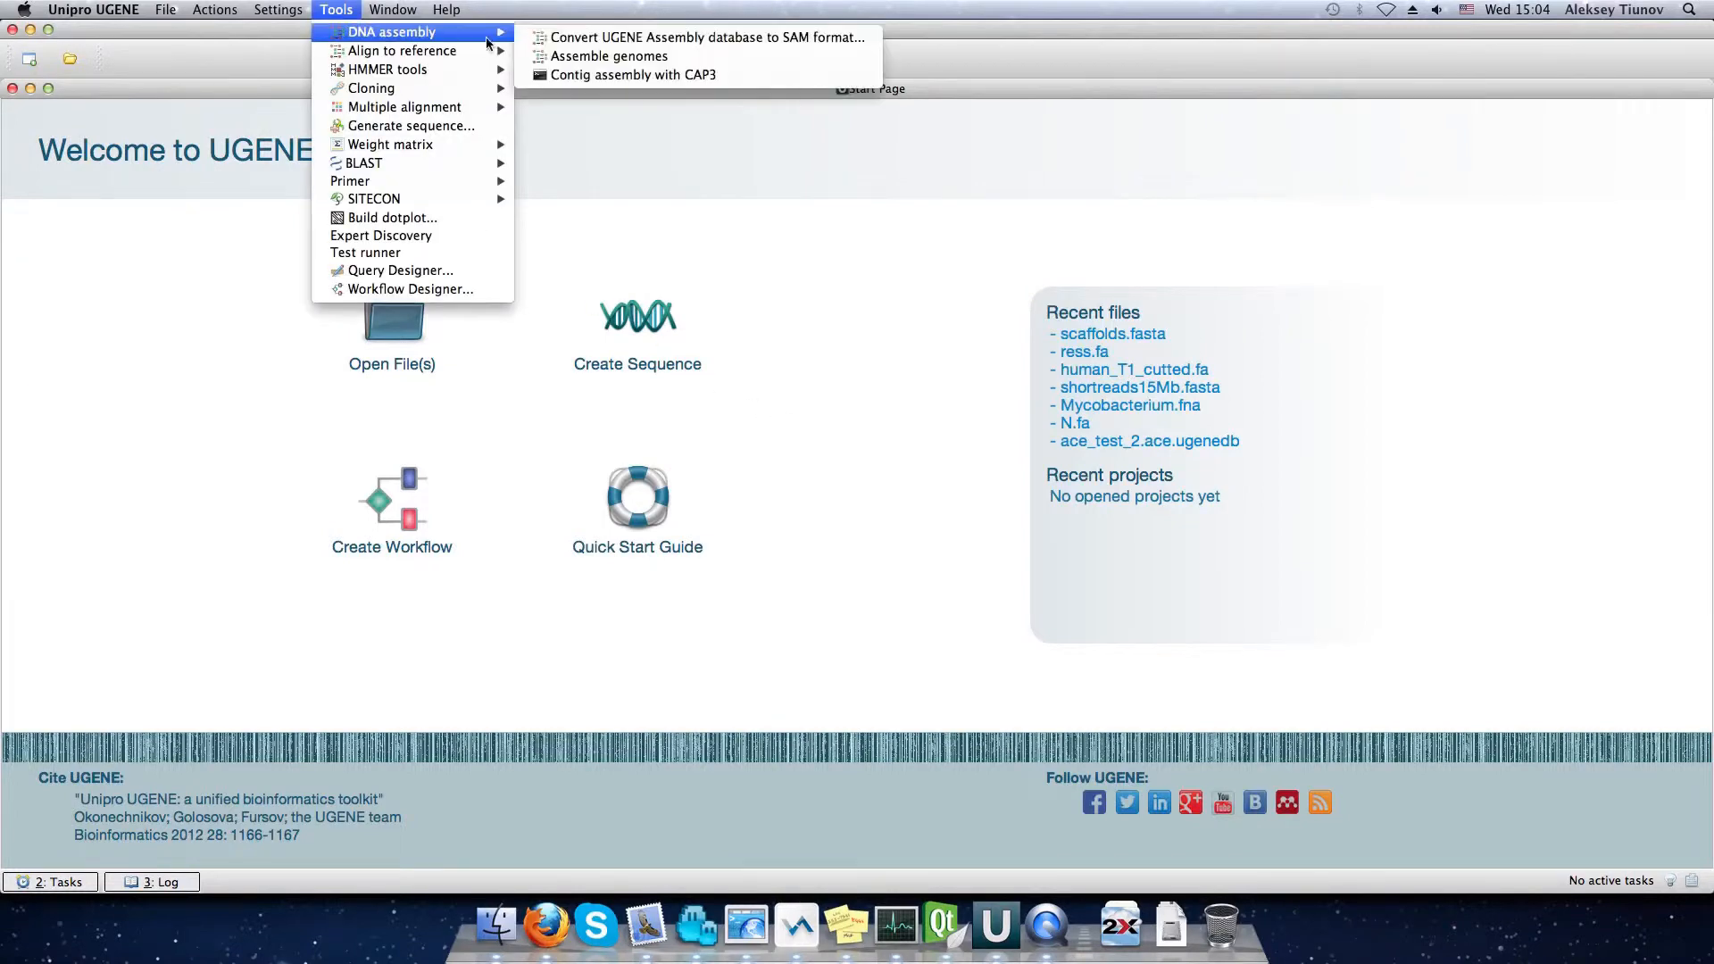
left_click(611, 57)
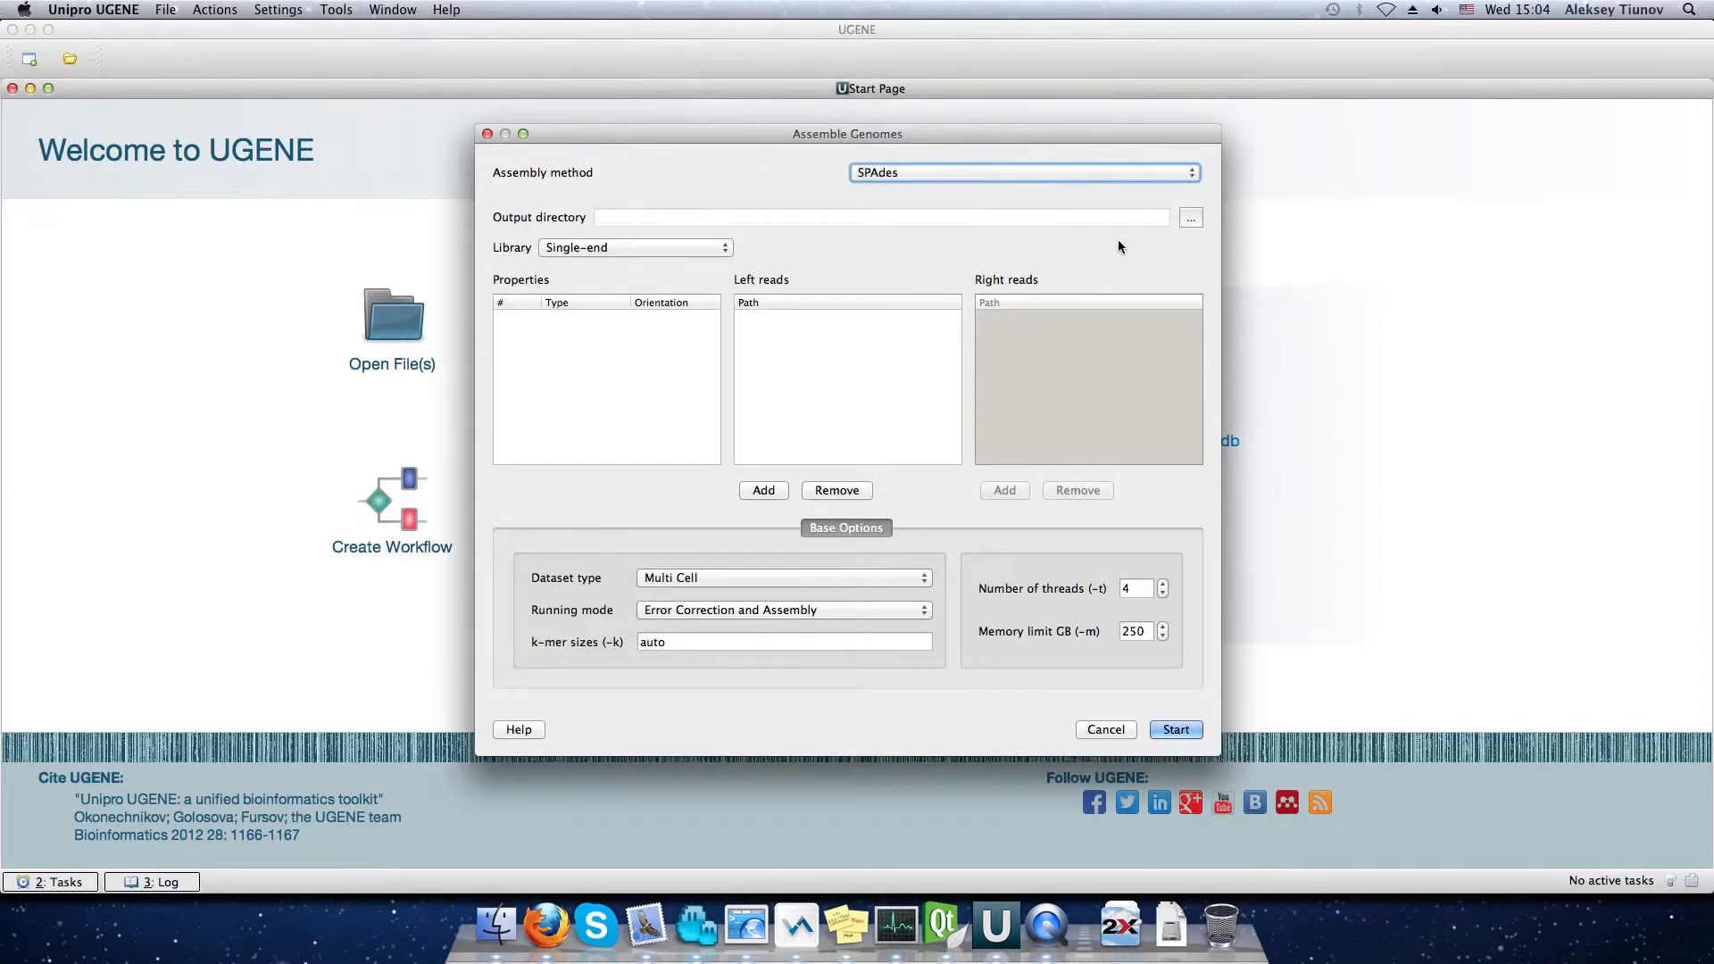
left_click(1190, 218)
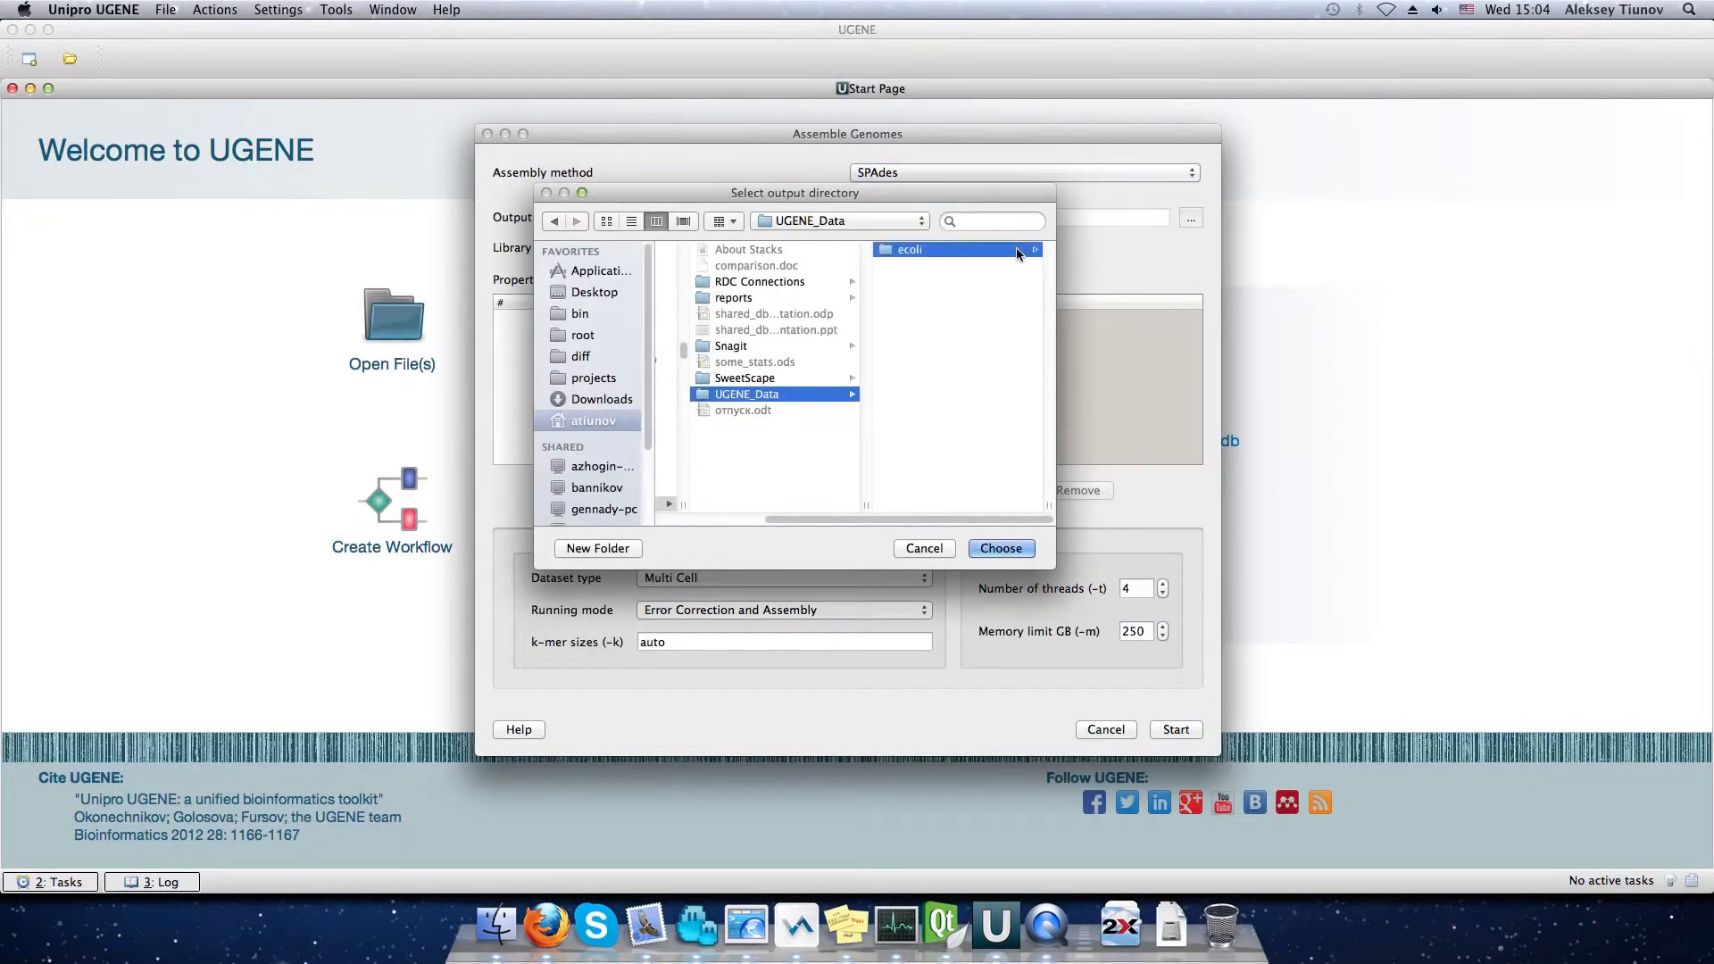
left_click(1000, 548)
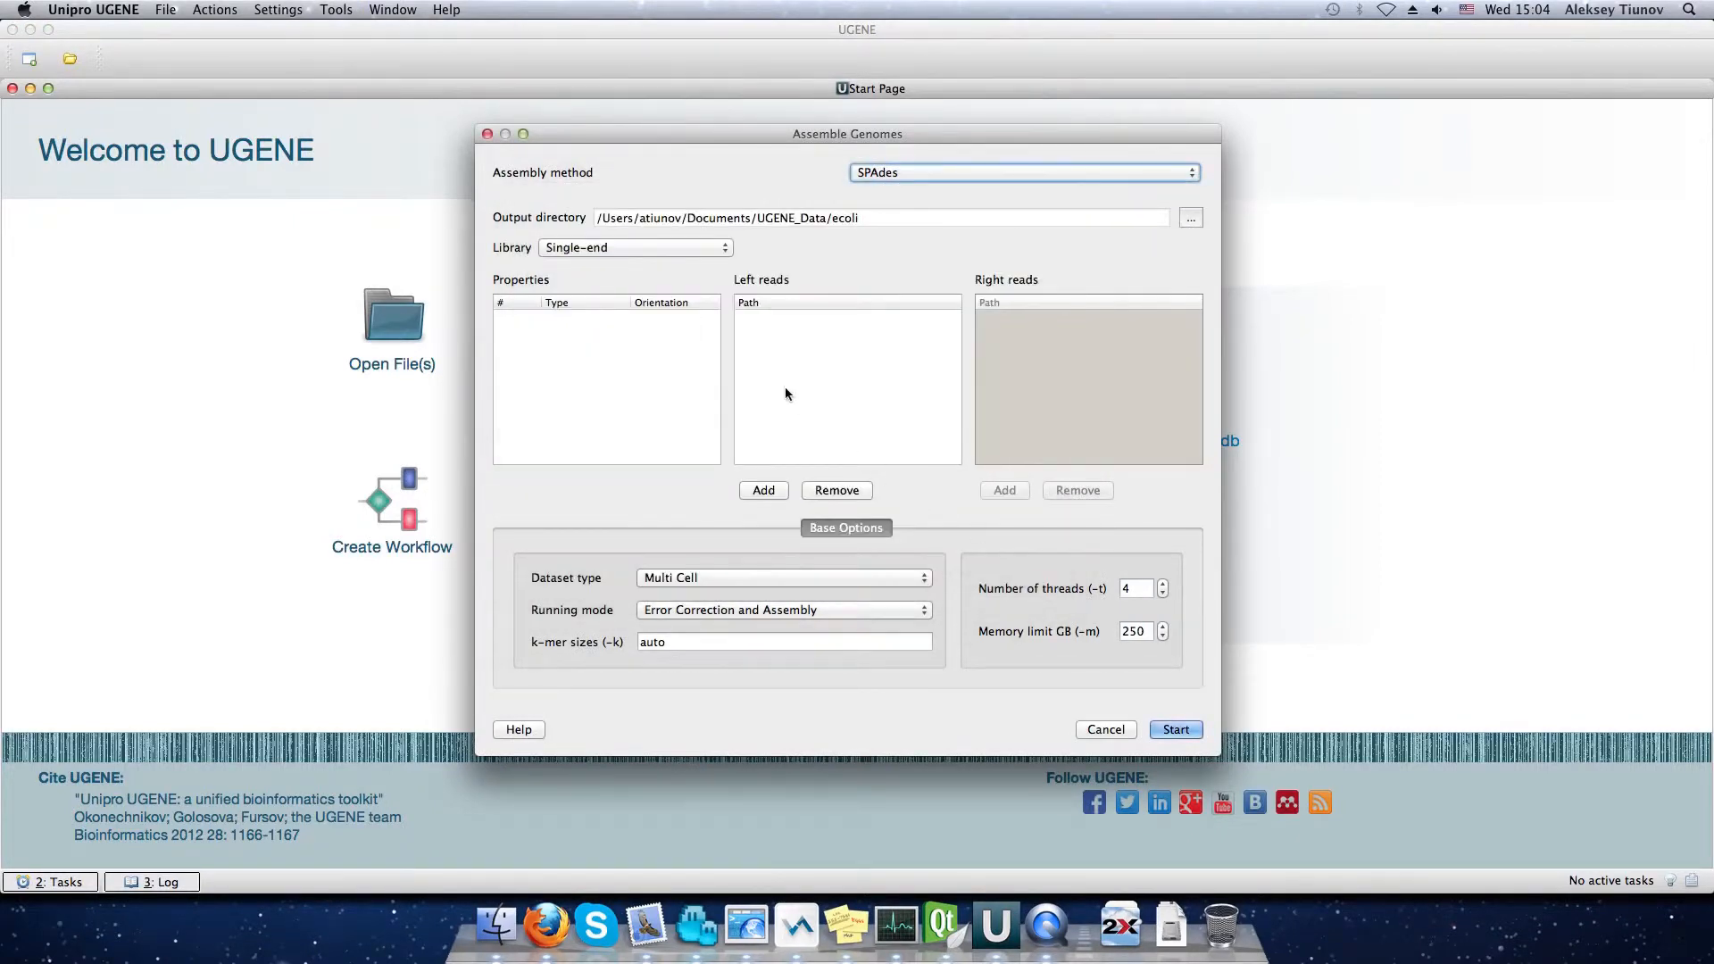
left_click(633, 248)
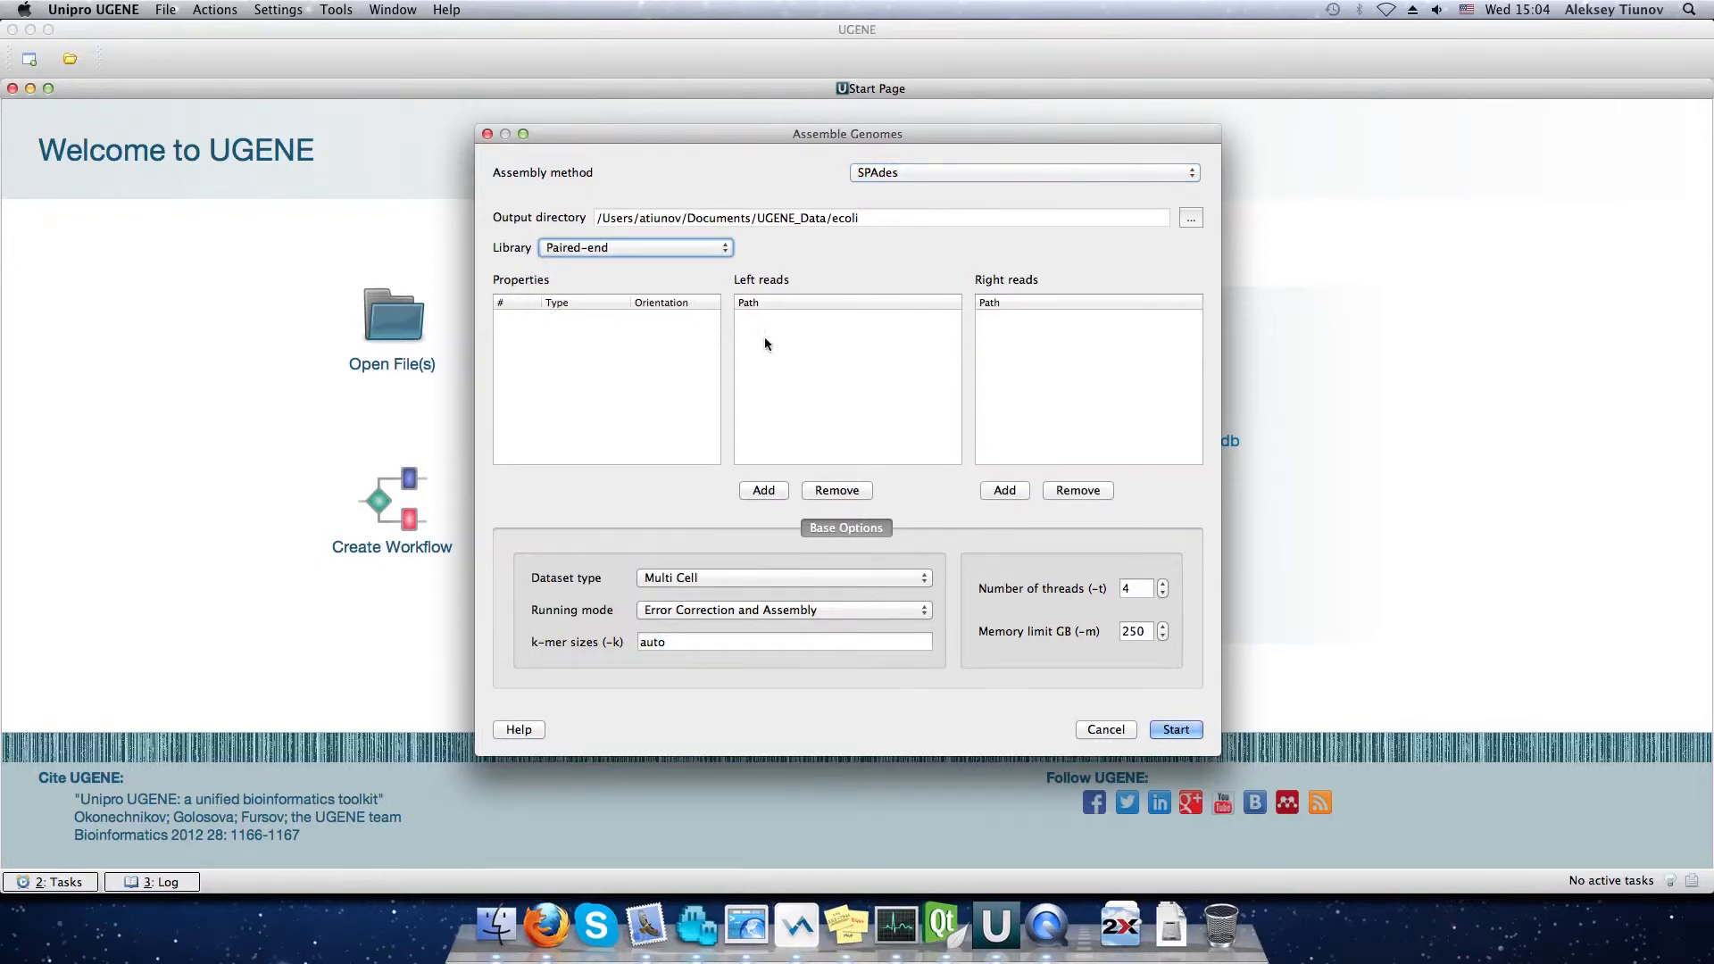
left_click(763, 490)
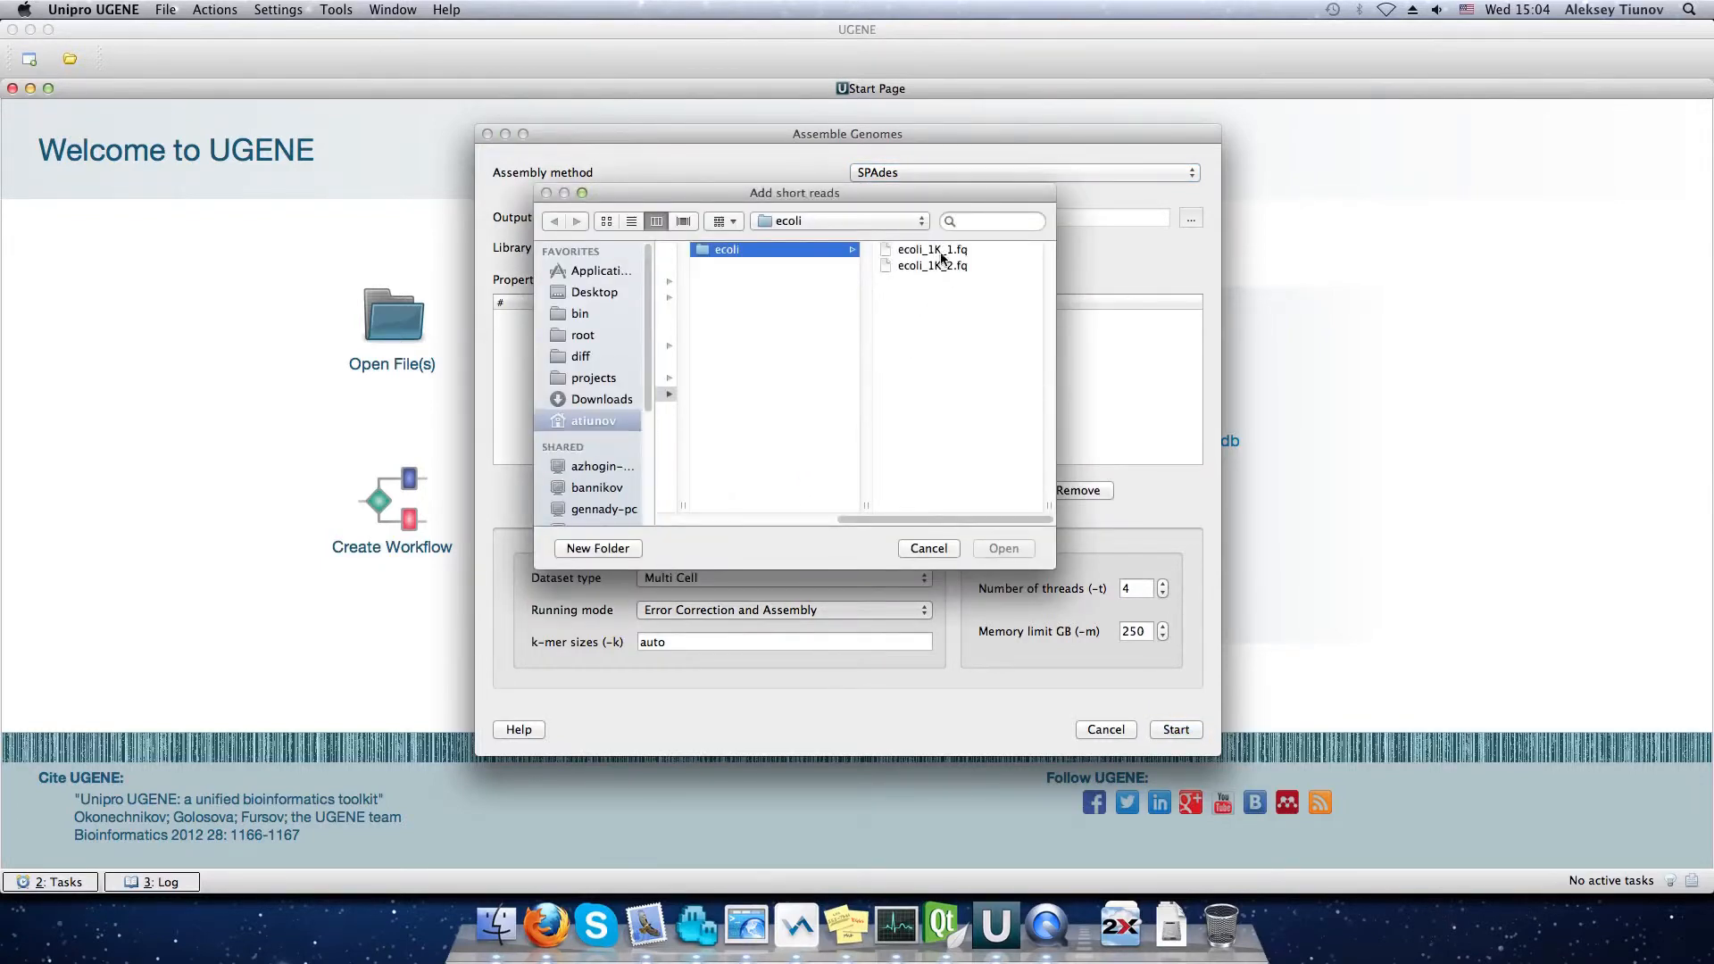
left_click(1004, 548)
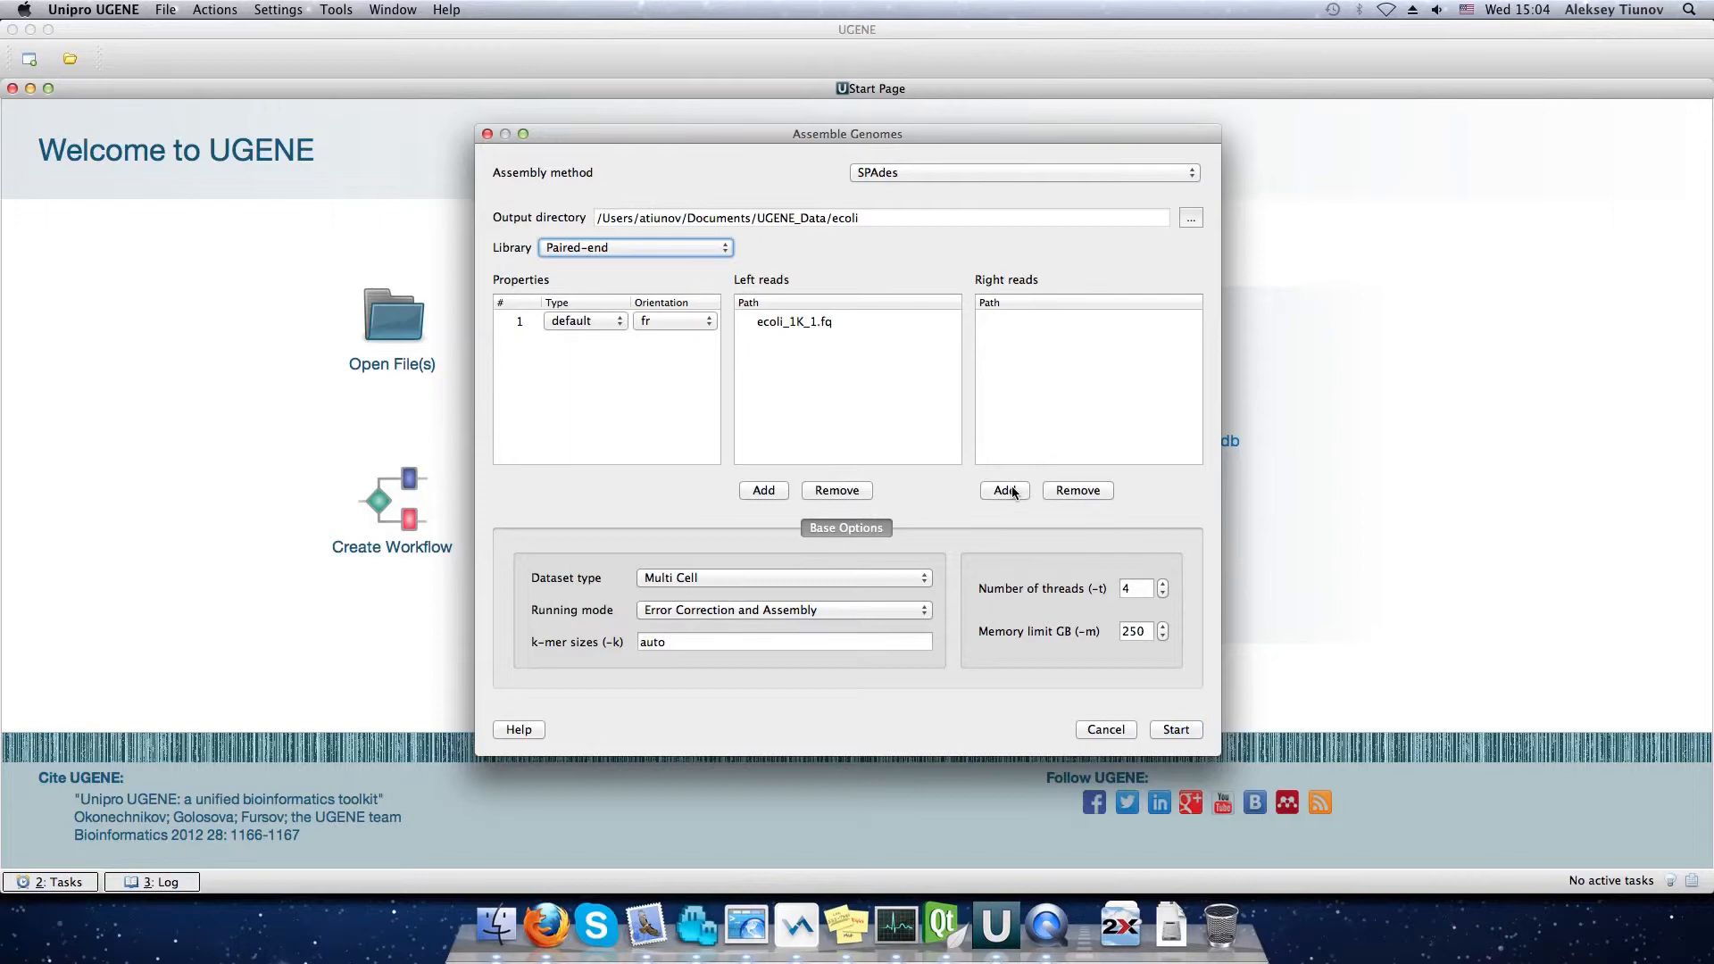
left_click(1004, 490)
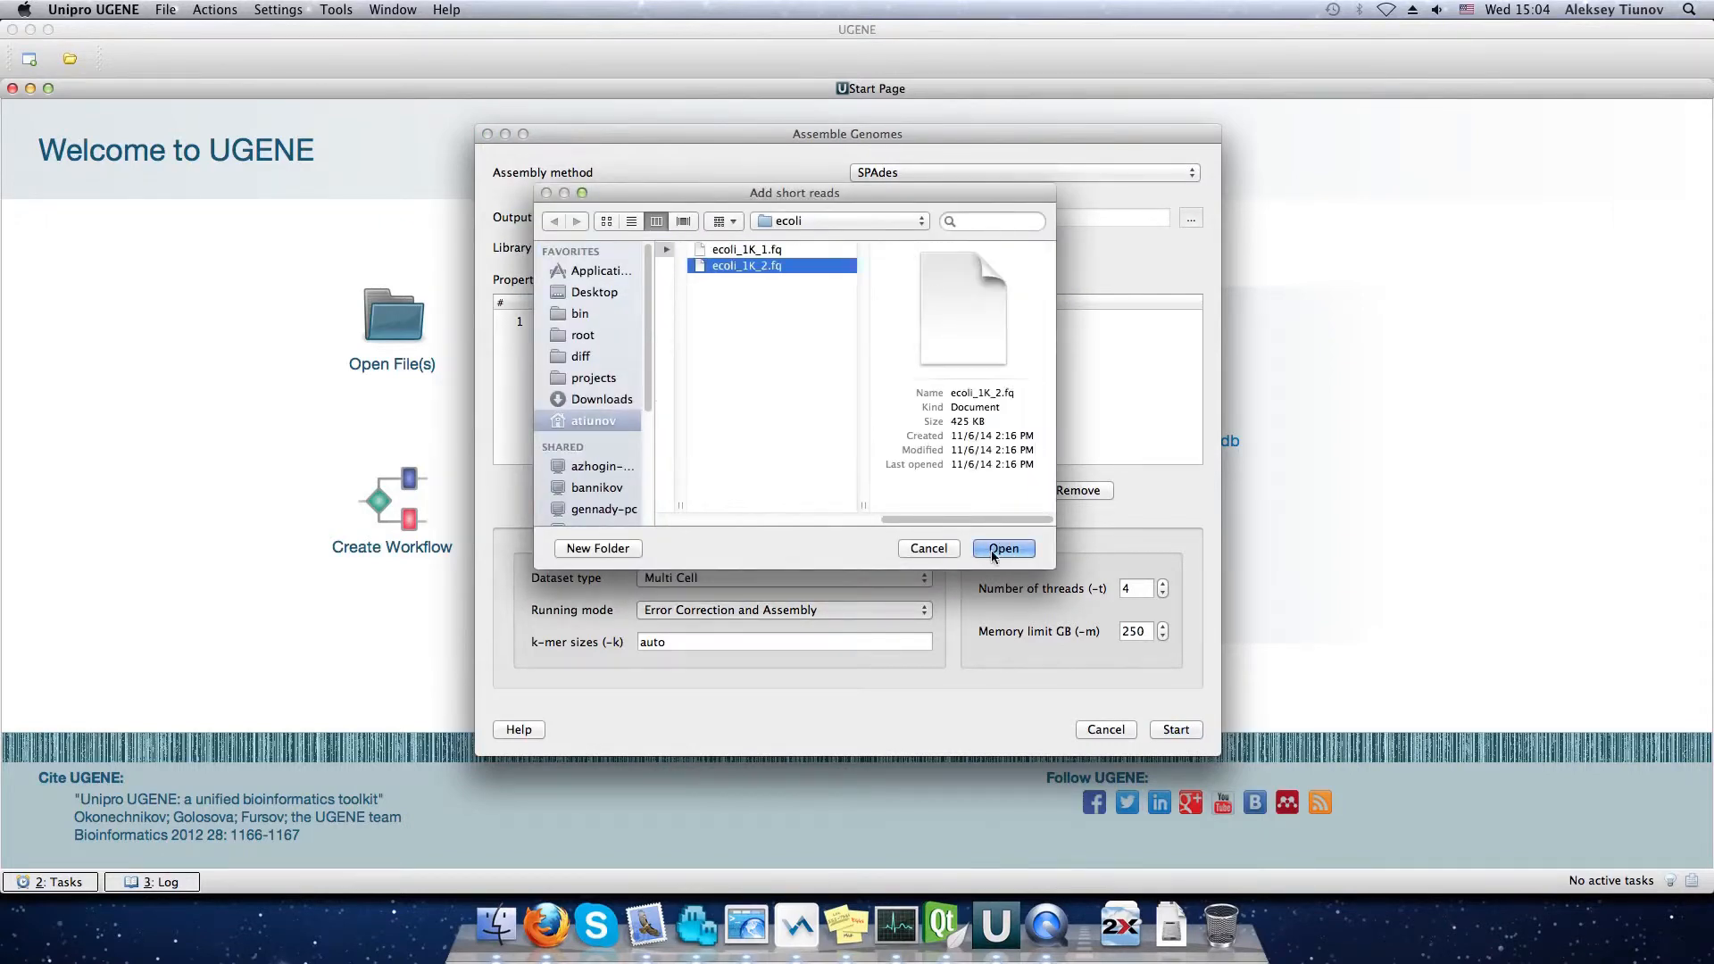
left_click(1003, 548)
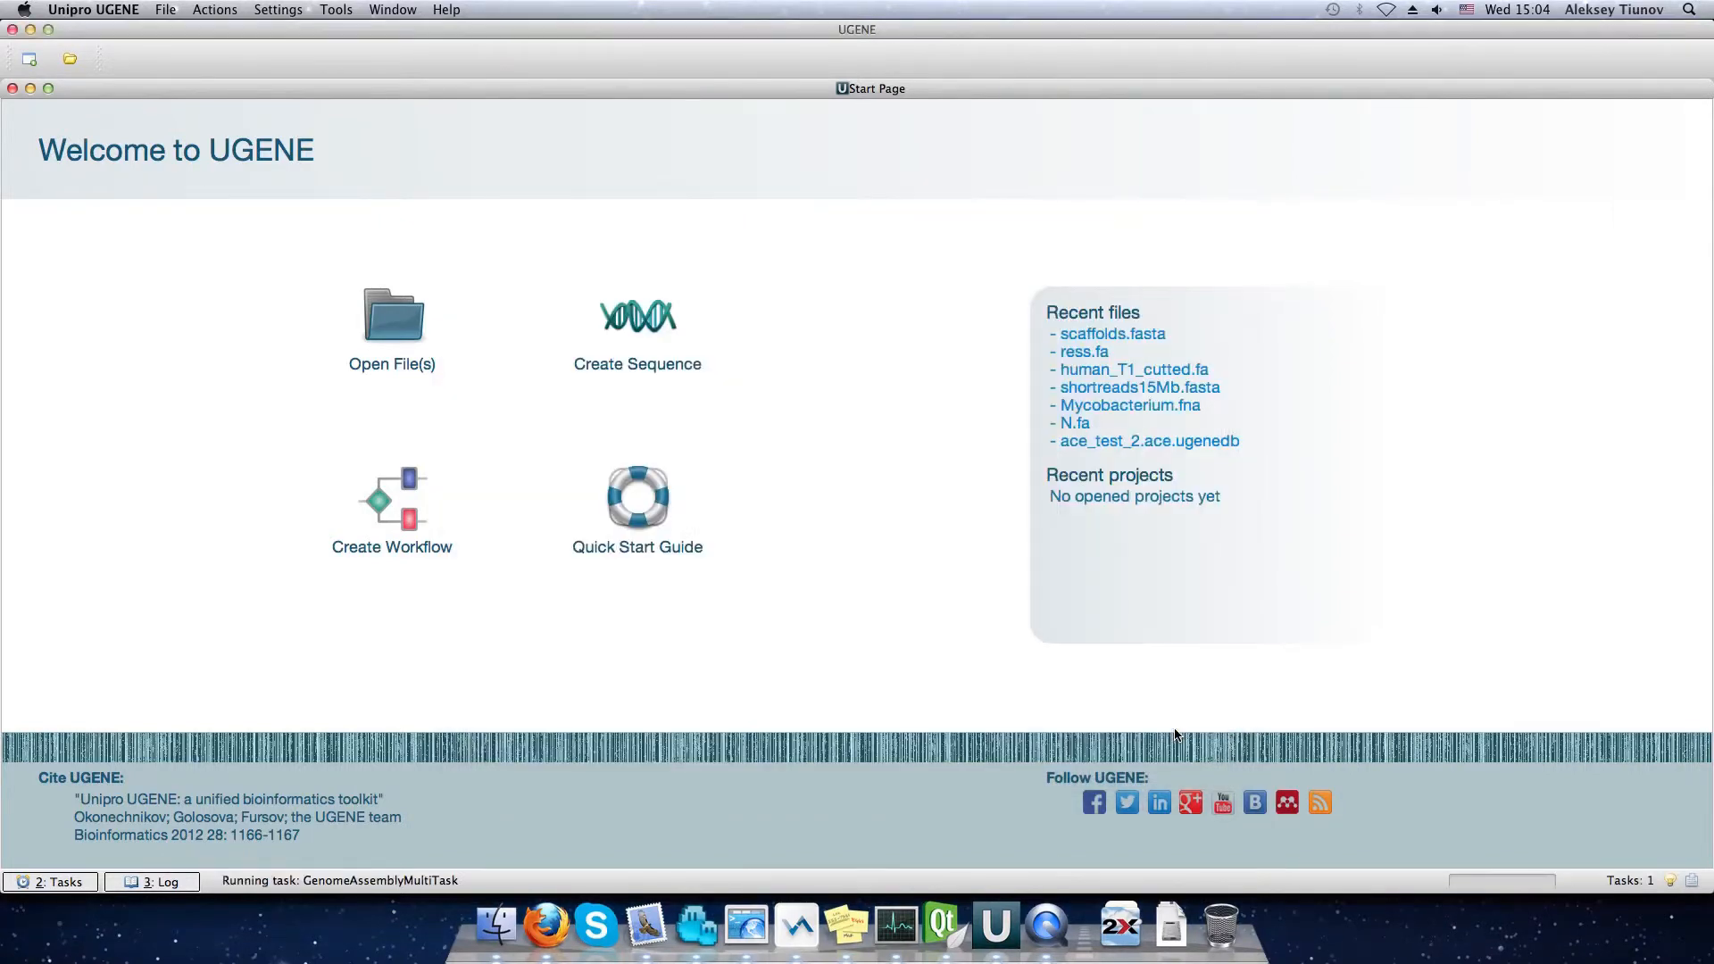
left_click(1113, 333)
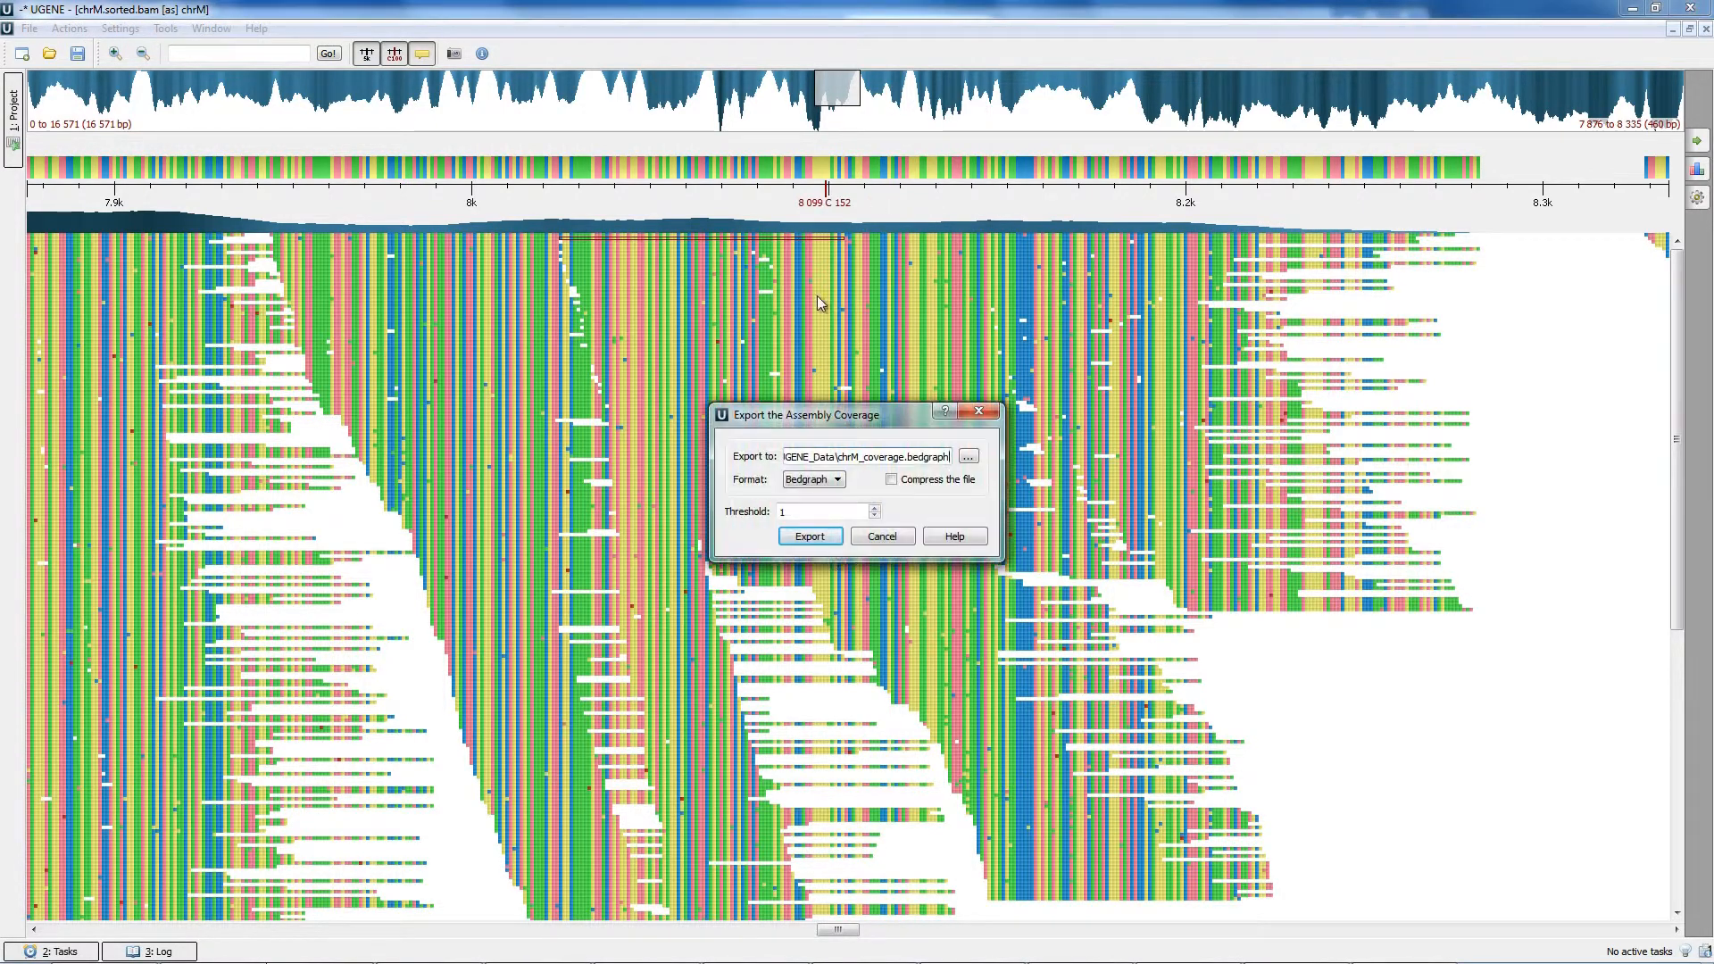
- Export chrM coverage in Per base format and check chrM_coverage.txt in Total Commander
left_click(836, 478)
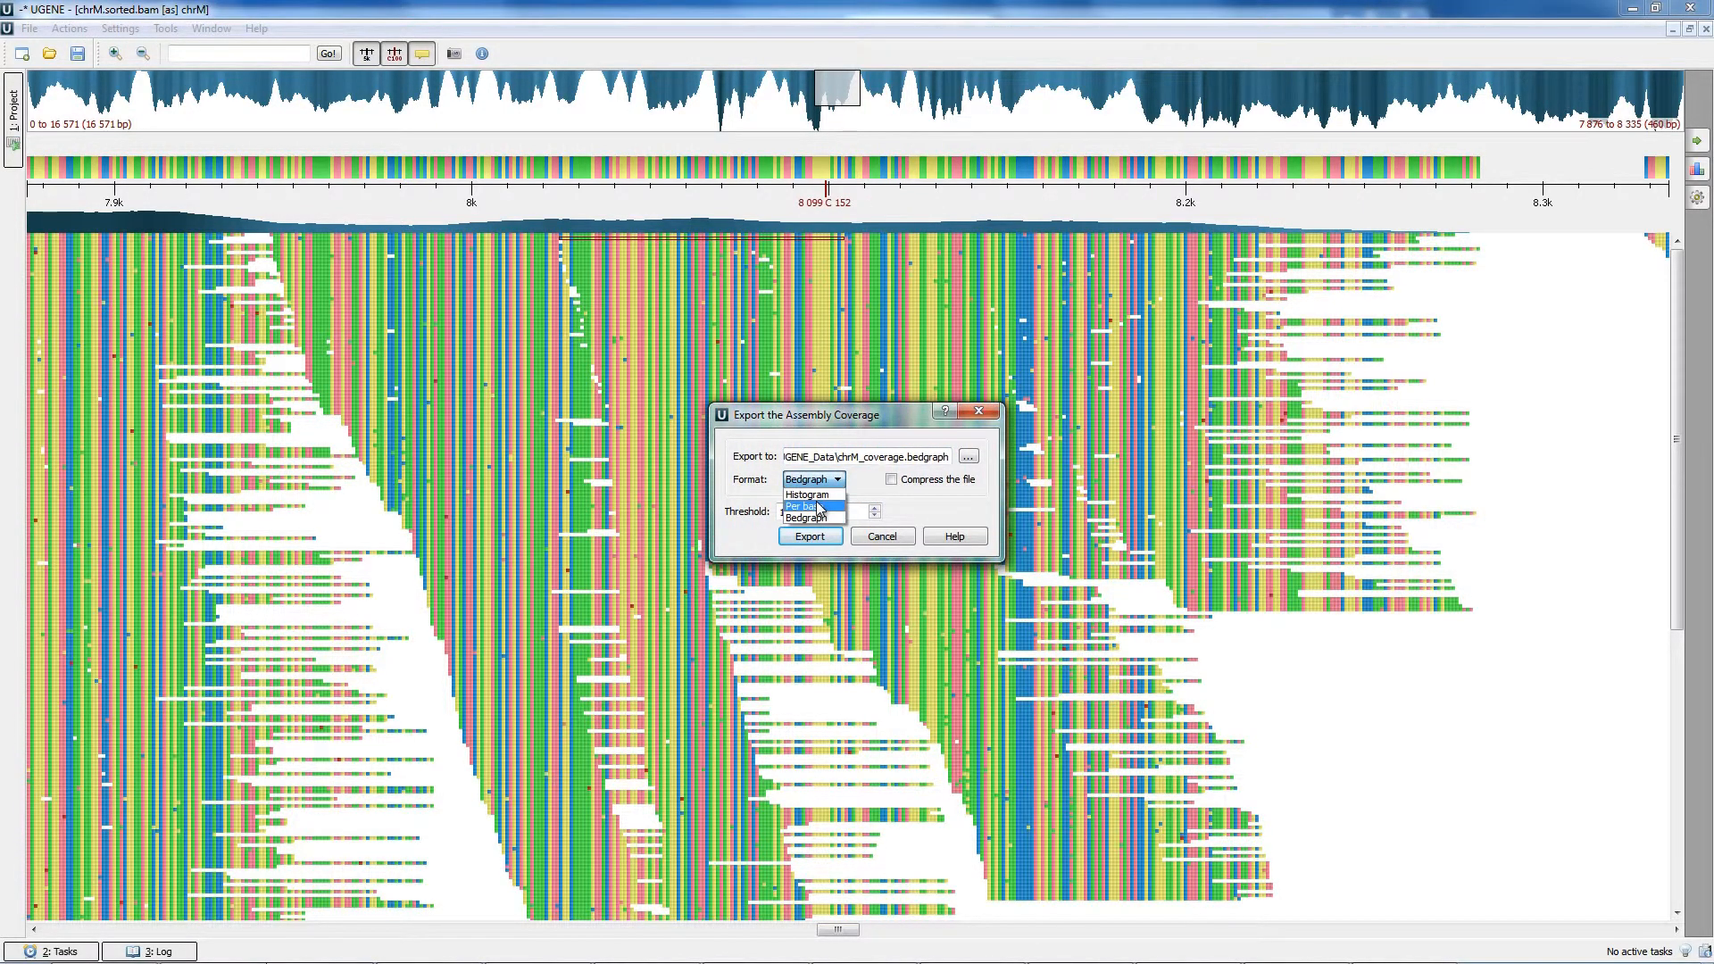
left_click(808, 505)
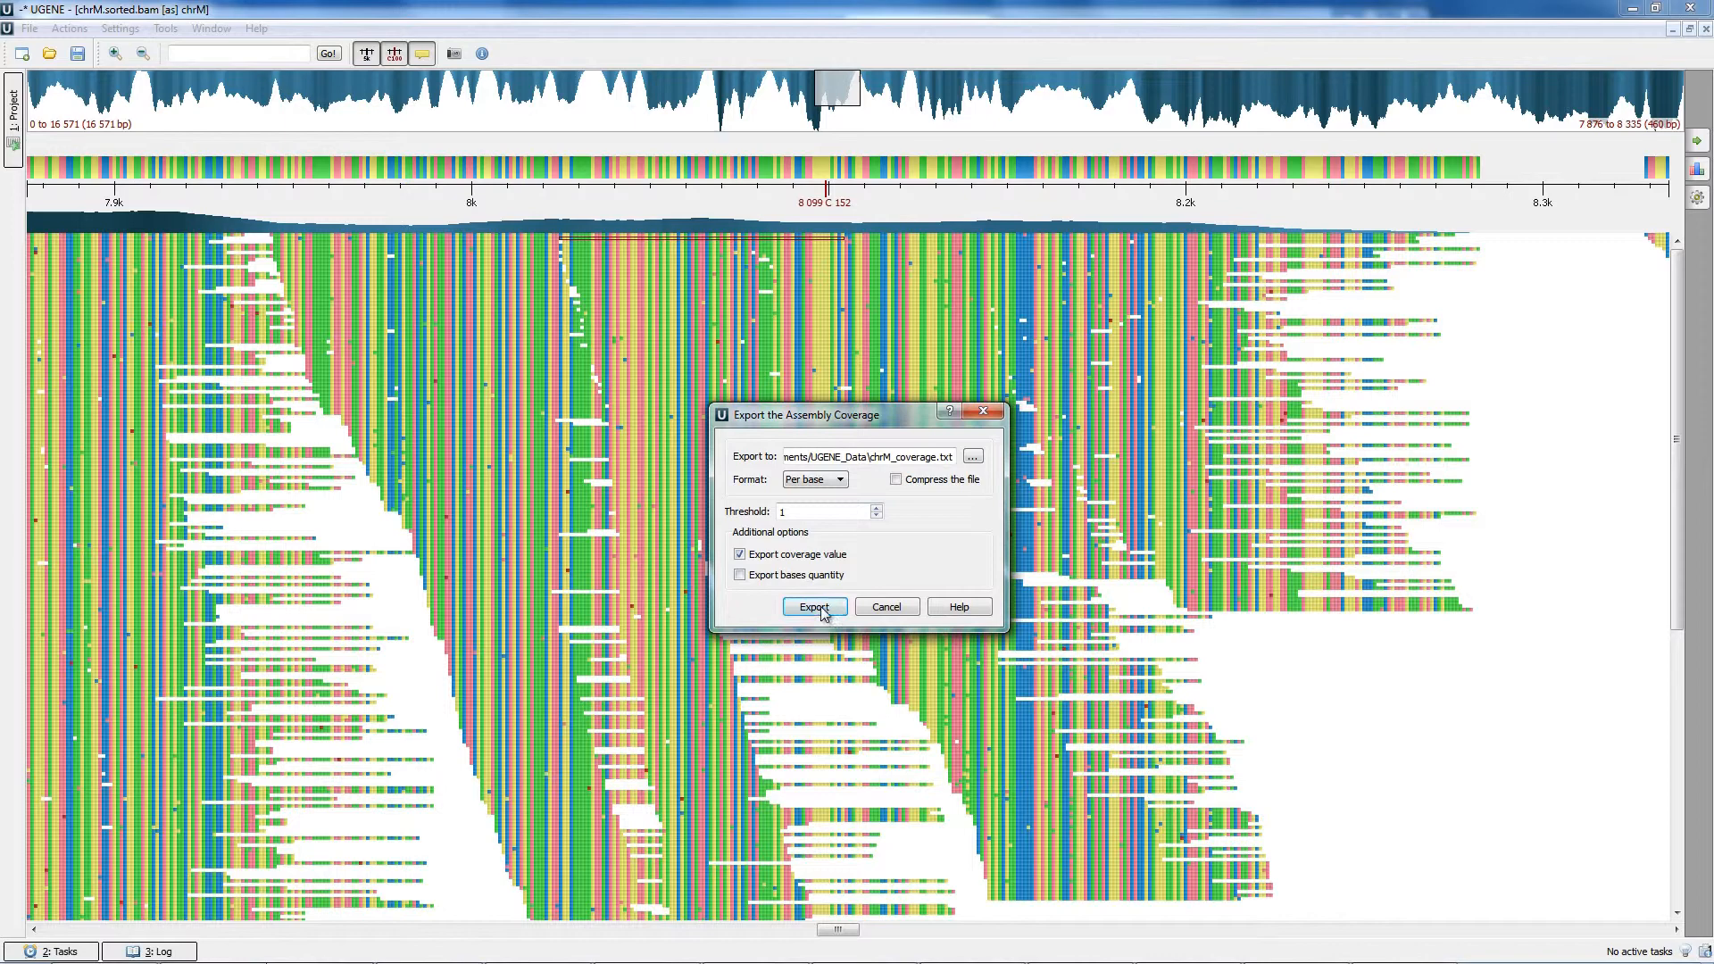
left_click(815, 606)
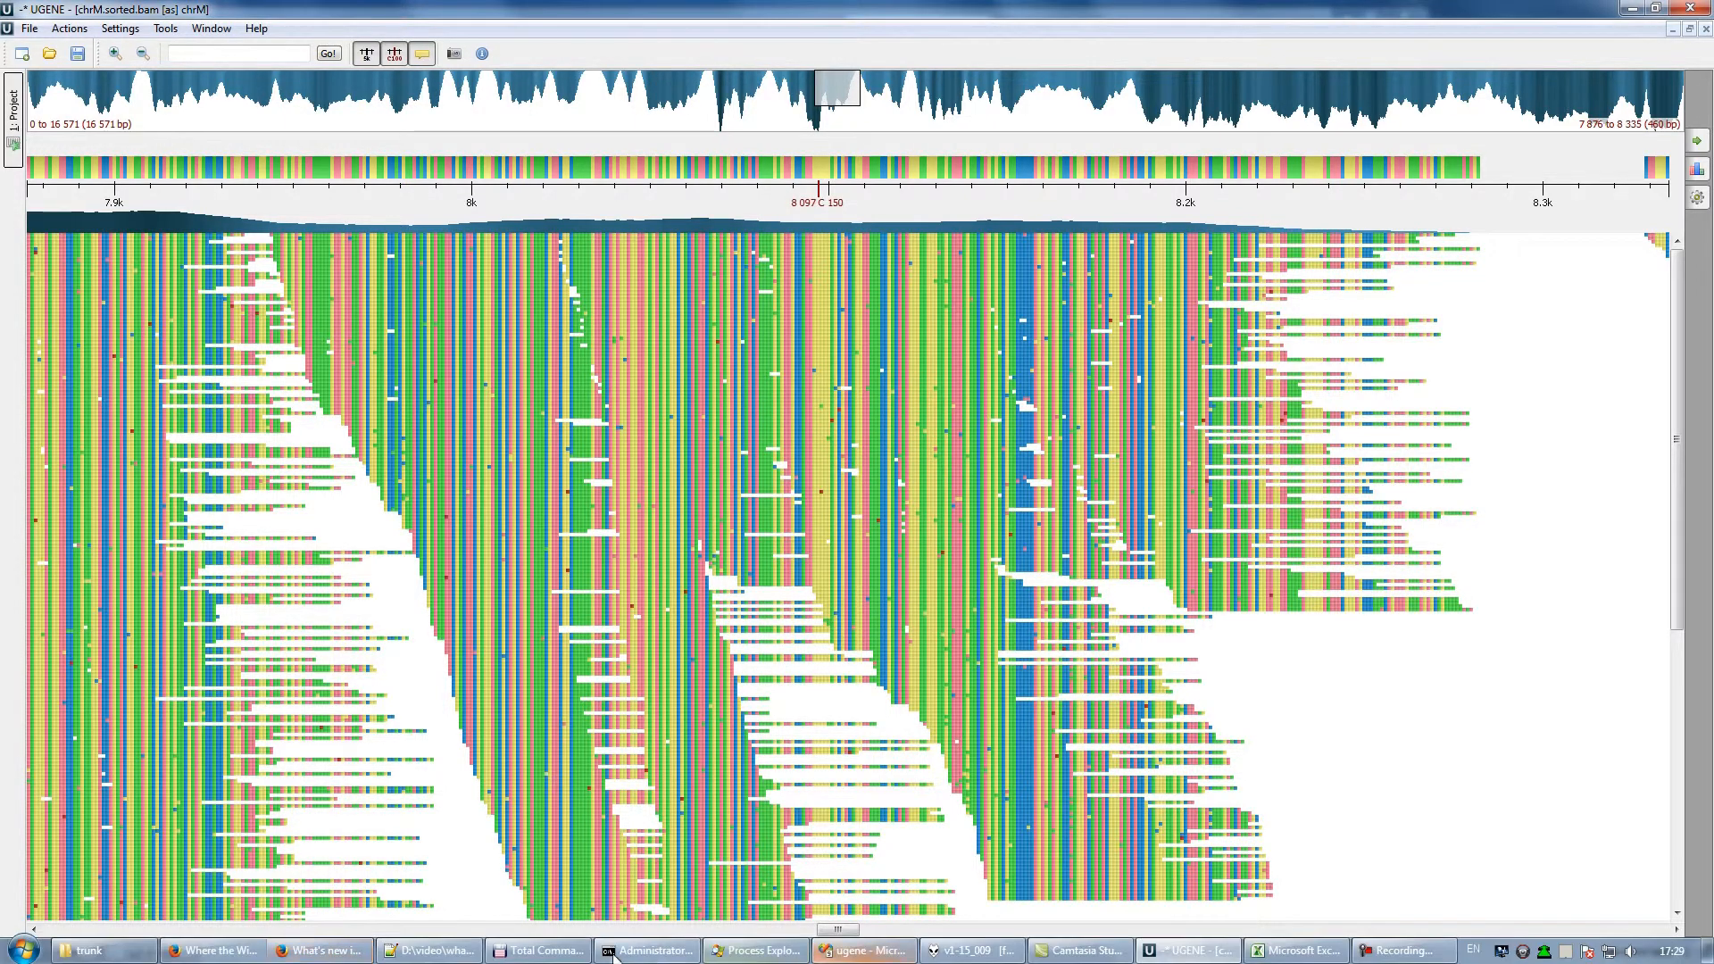
left_click(540, 951)
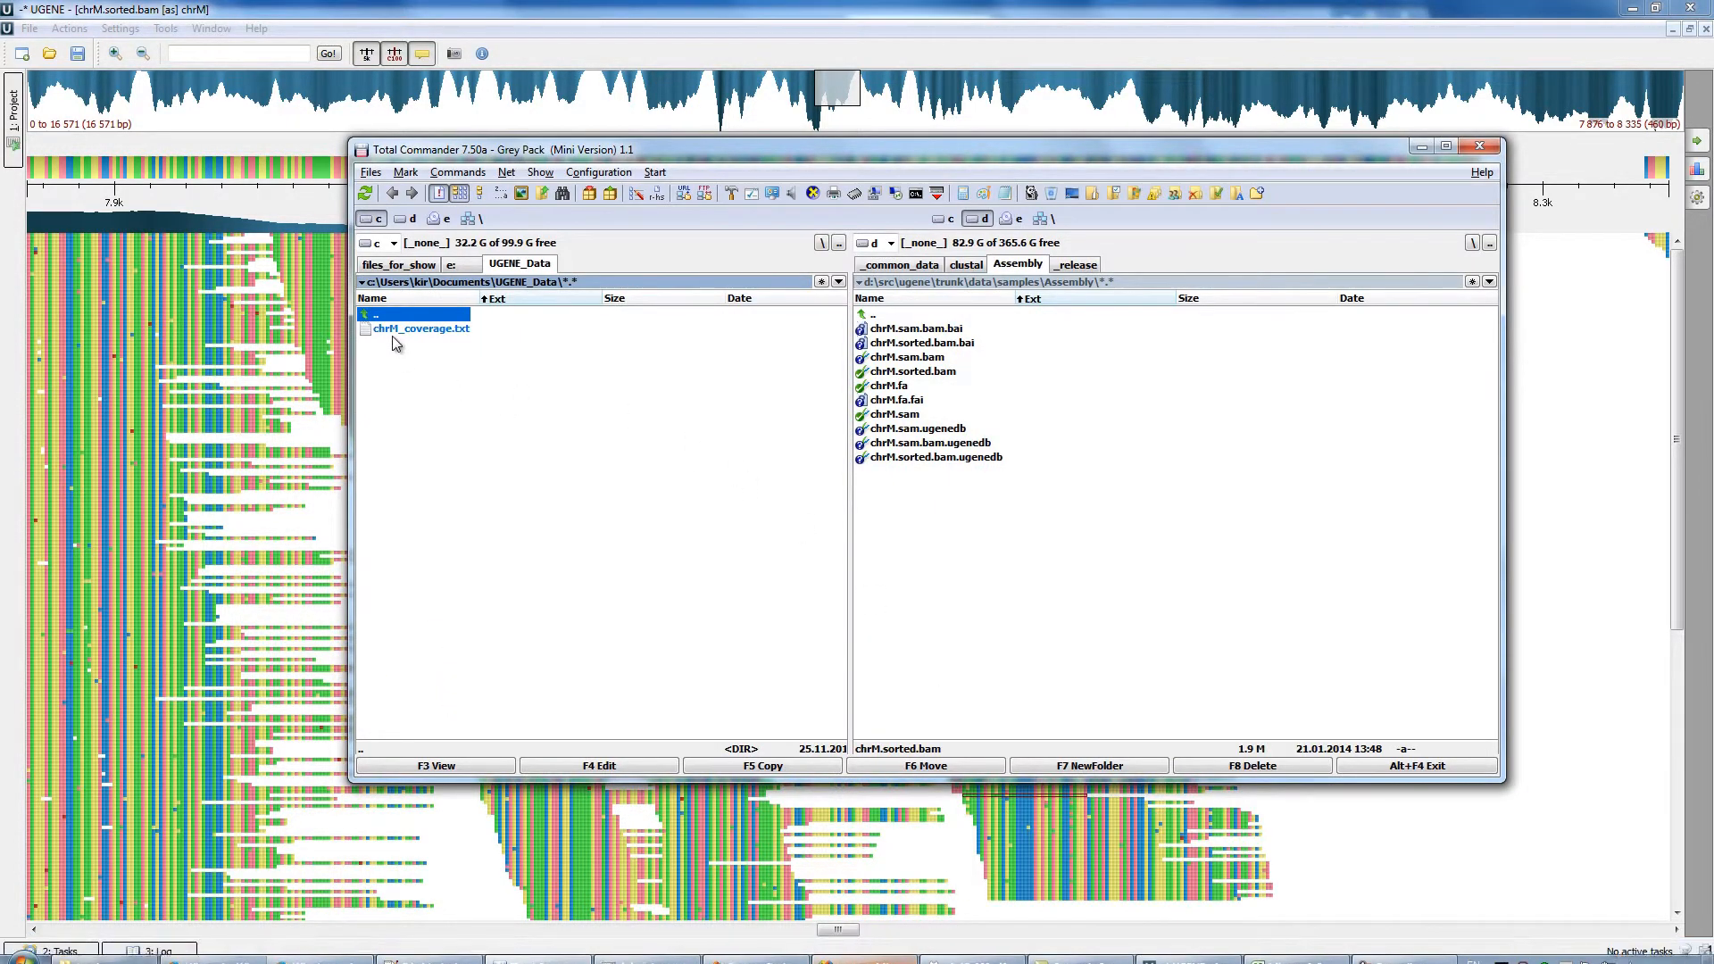